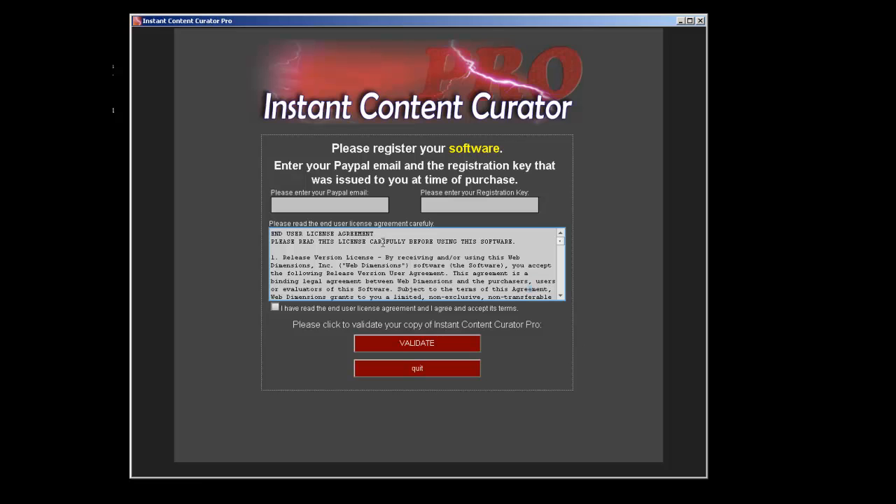
Step: Enter the PayPal email and registration key and tick the end user license agreement checkbox
click(329, 204)
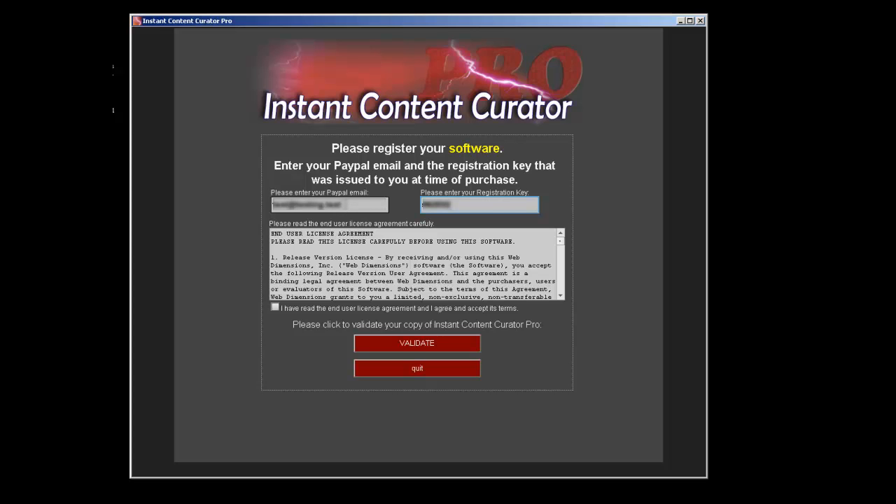
mouse_move(484, 232)
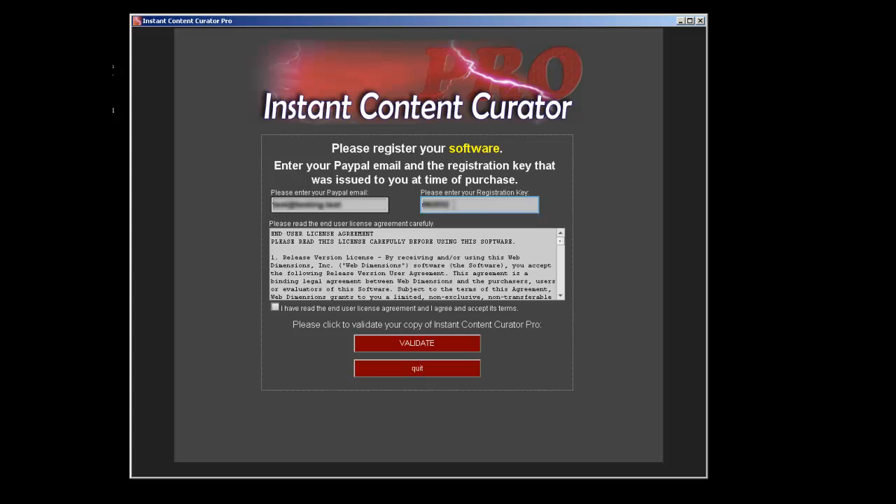
click(275, 308)
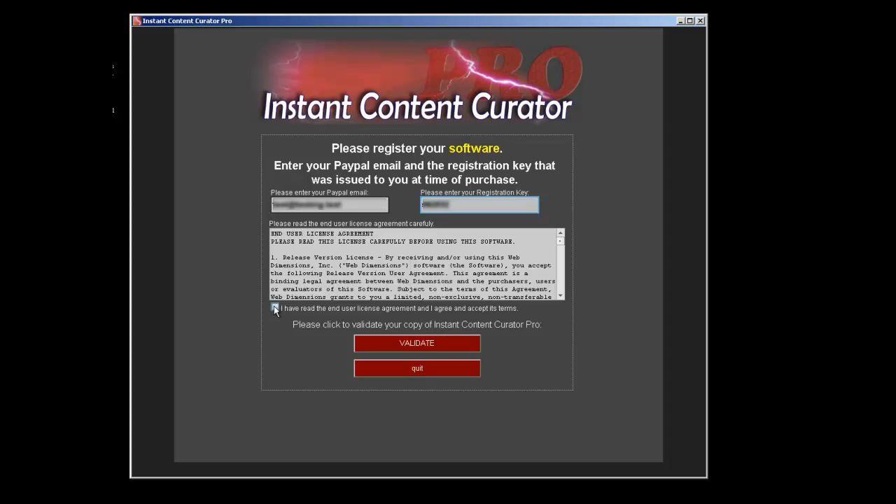
click(275, 308)
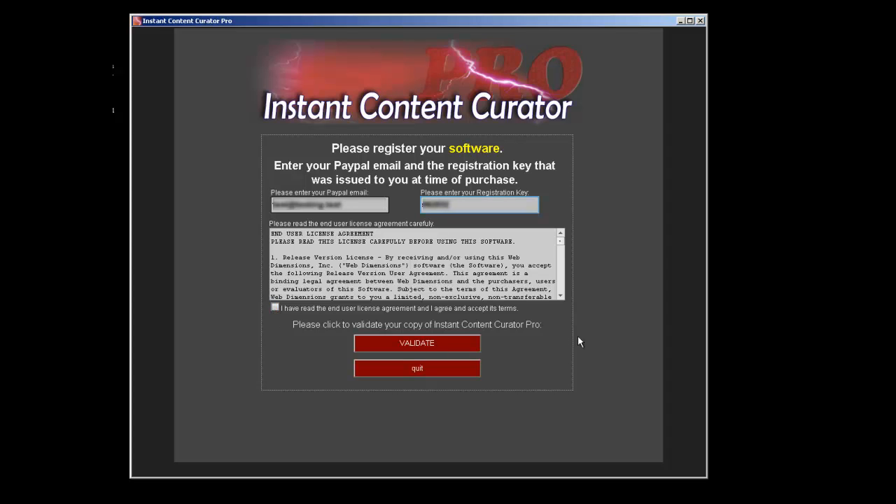
click(274, 308)
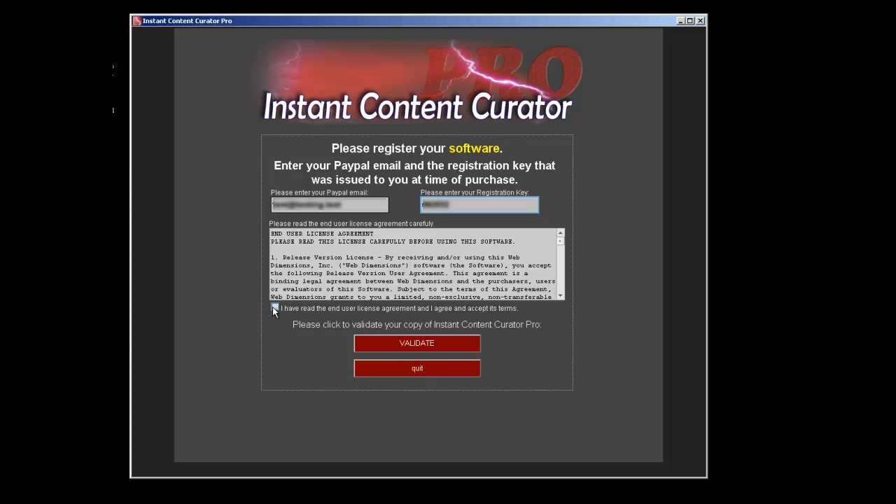
click(274, 308)
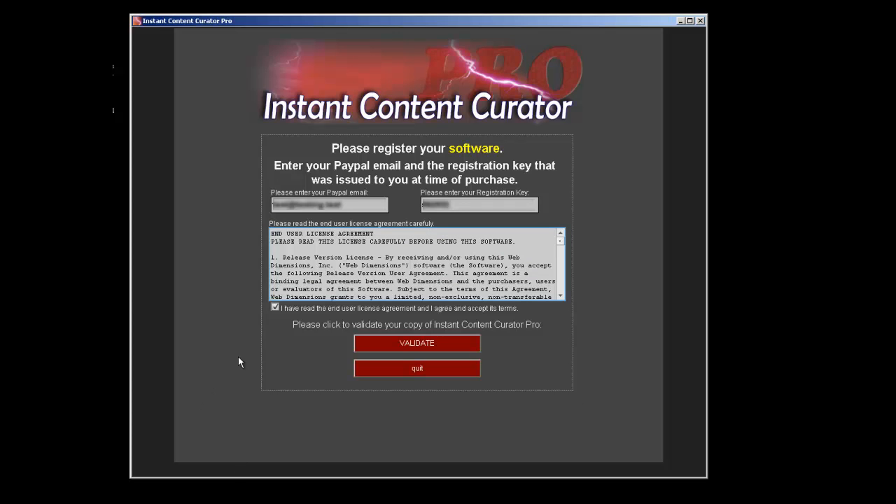
mouse_move(414, 319)
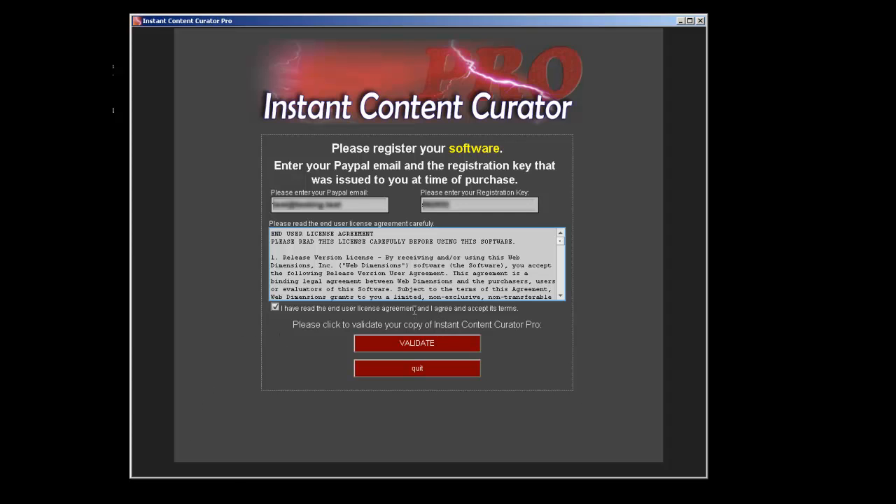
mouse_move(412, 320)
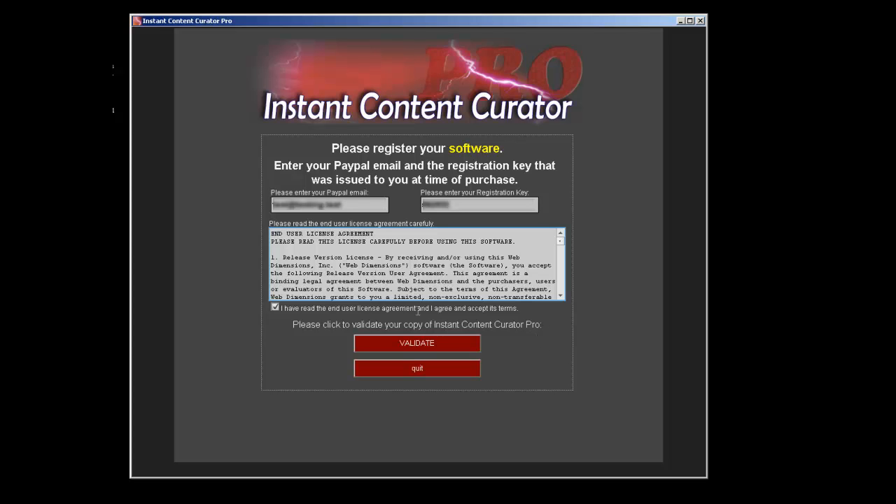
mouse_move(517, 319)
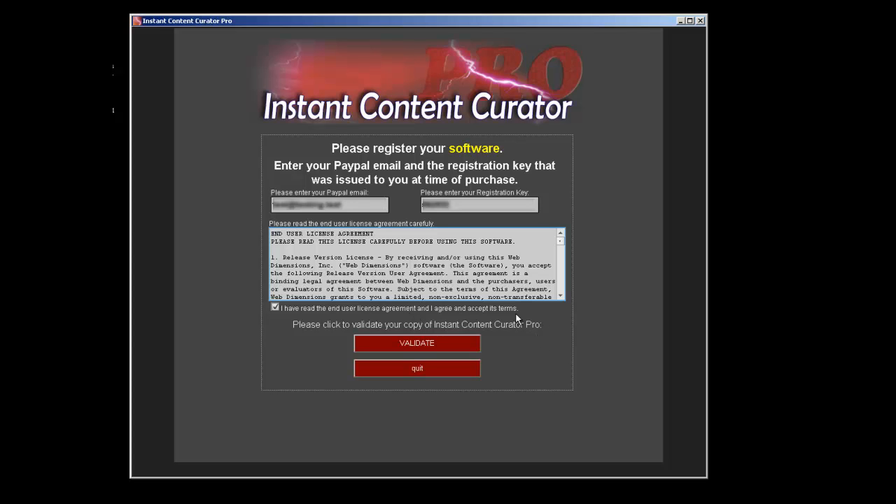
mouse_move(553, 363)
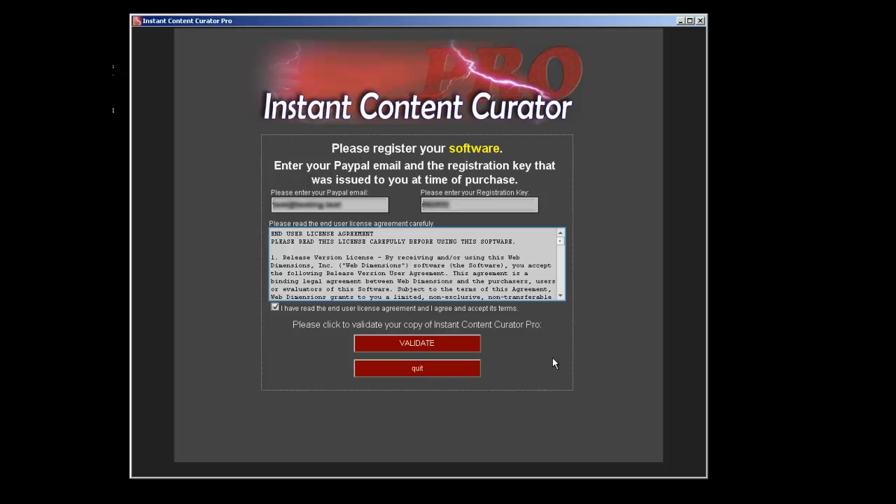
mouse_move(543, 355)
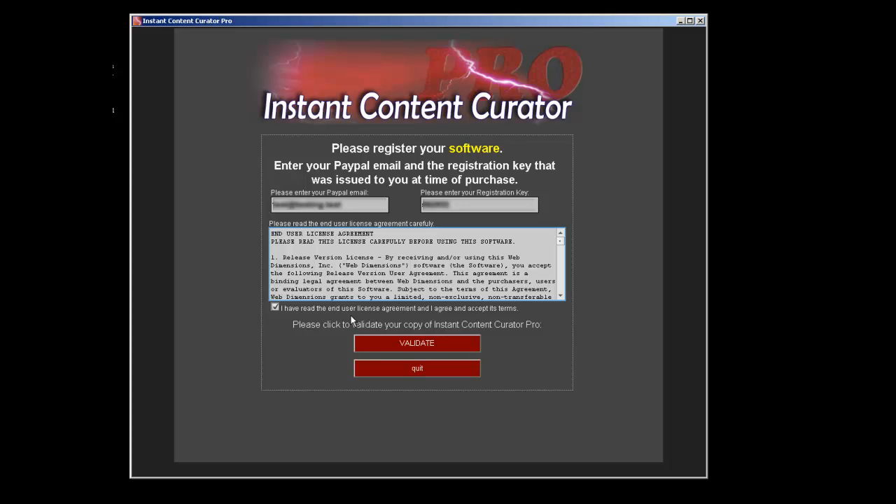
Step: Validate the registration details so the program reports successful registration
click(417, 343)
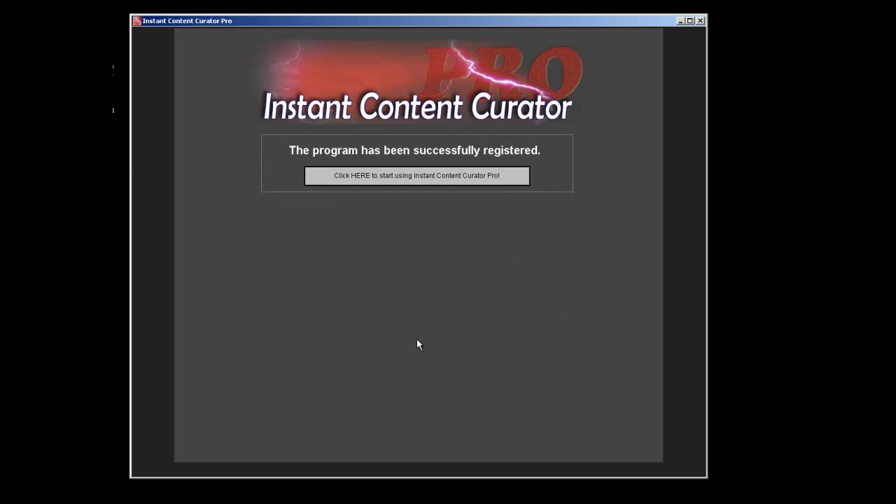
mouse_move(450, 227)
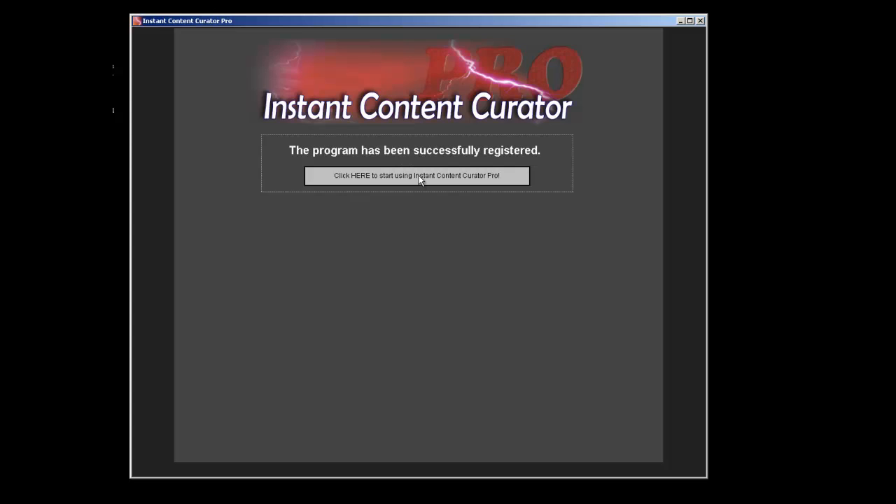
Step: Start using the registered program and dismiss the Adobe AIR missing blog settings alert
click(417, 174)
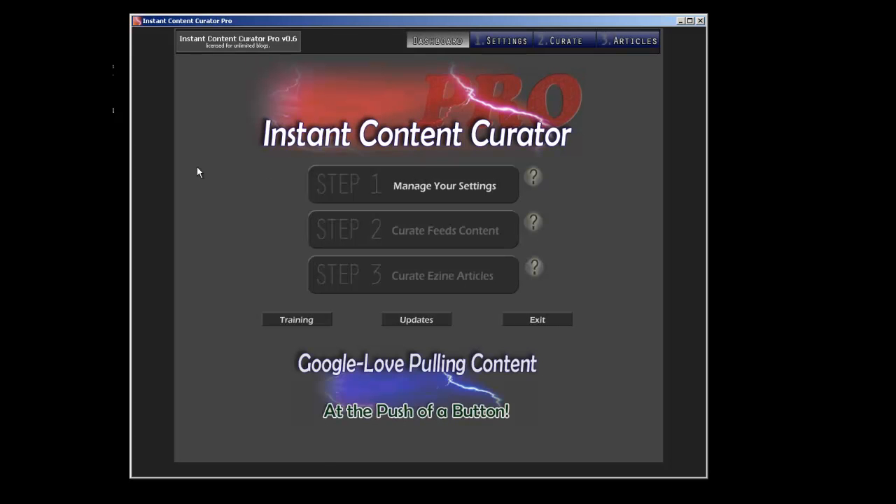
mouse_move(442, 479)
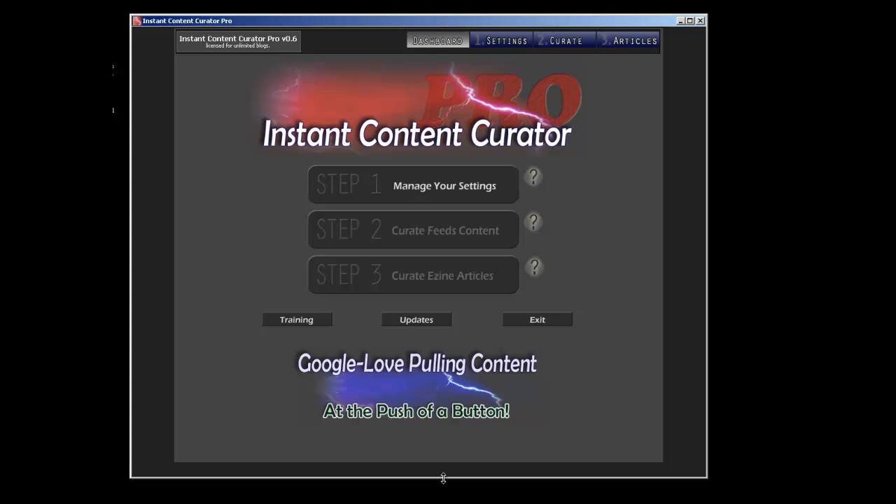
mouse_move(579, 194)
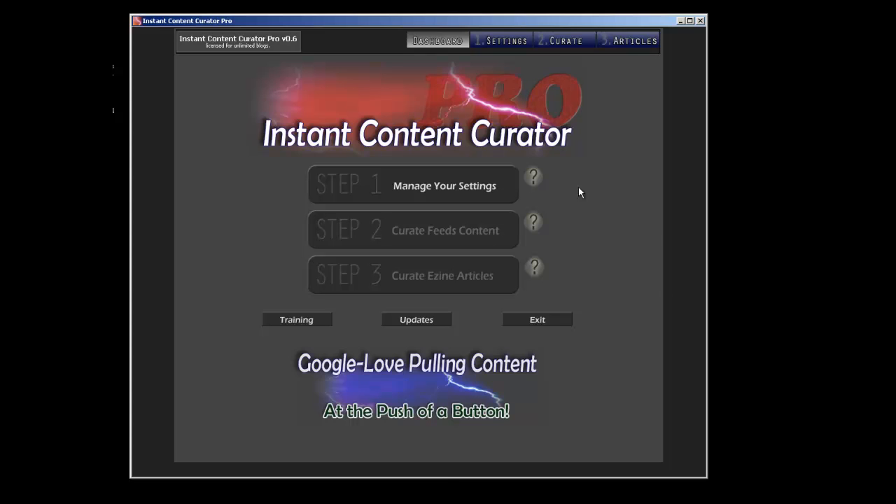
mouse_move(562, 201)
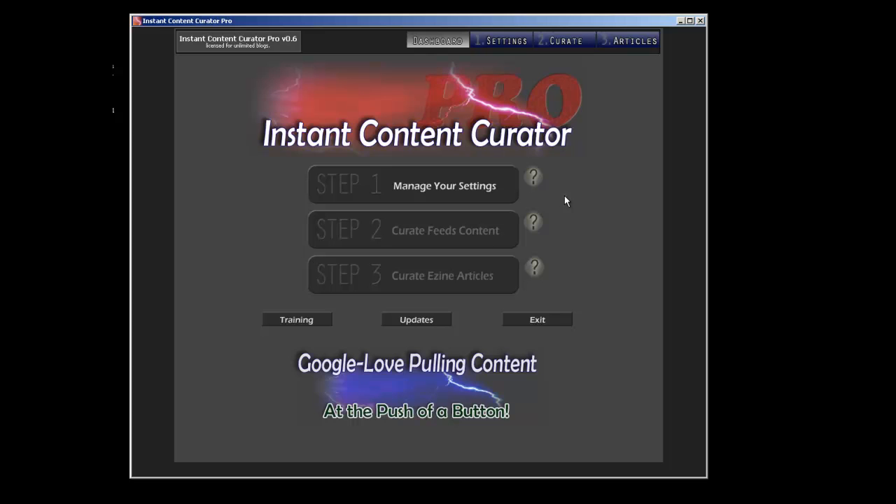
mouse_move(532, 176)
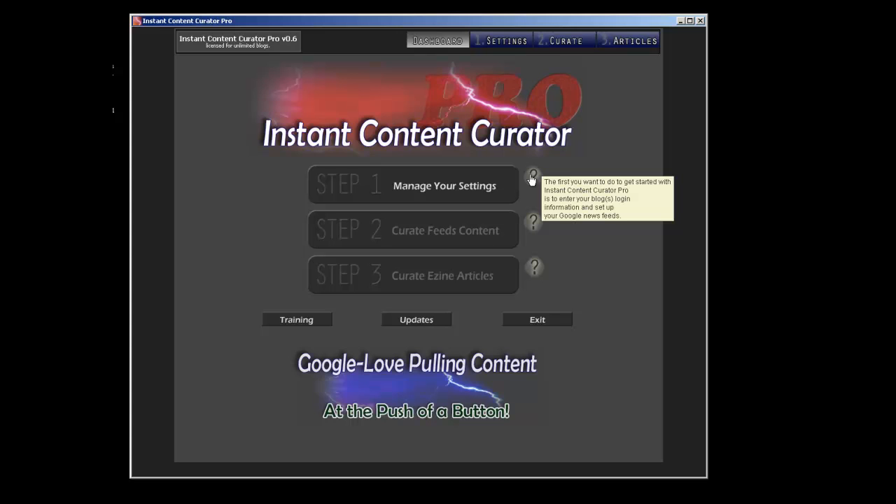
mouse_move(384, 207)
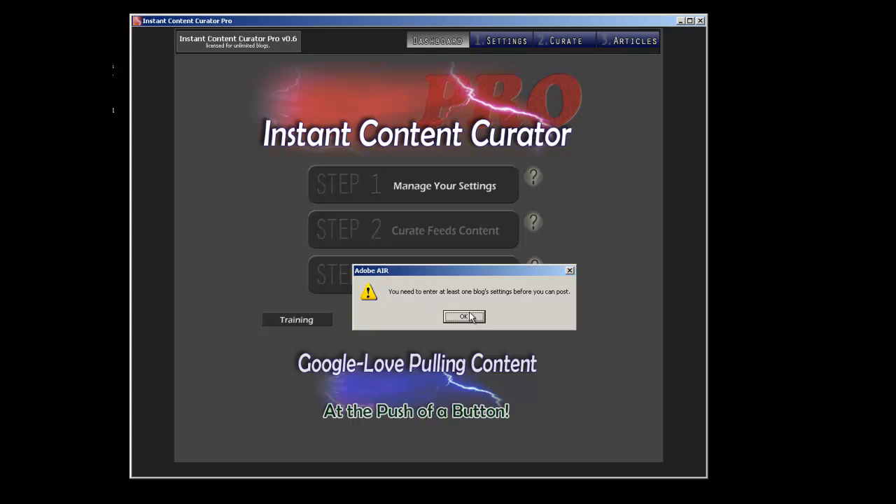
click(465, 317)
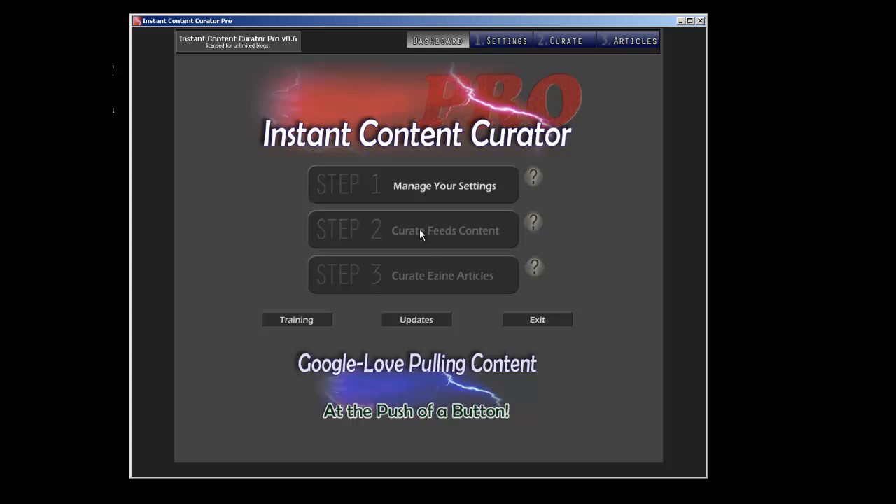
mouse_move(599, 221)
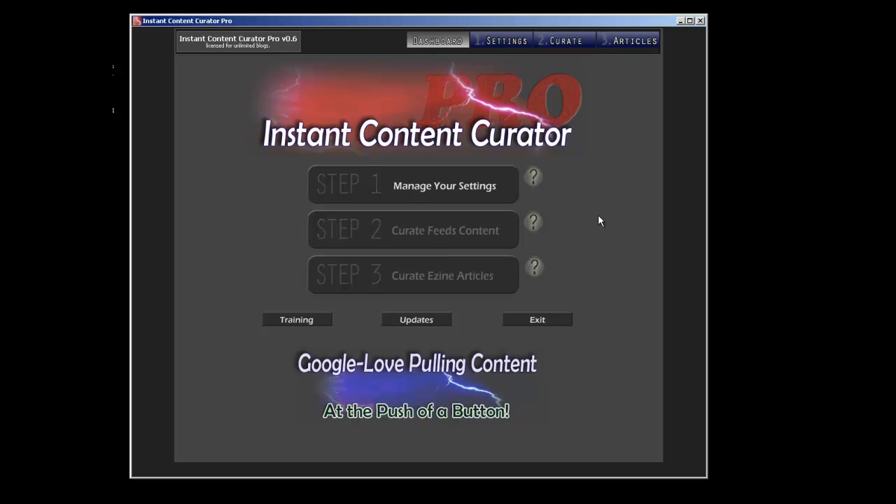
mouse_move(431, 188)
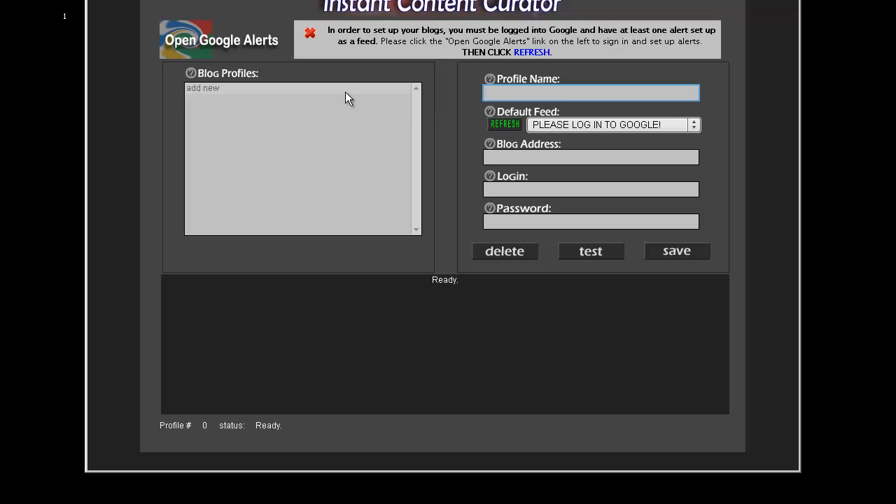
mouse_move(324, 62)
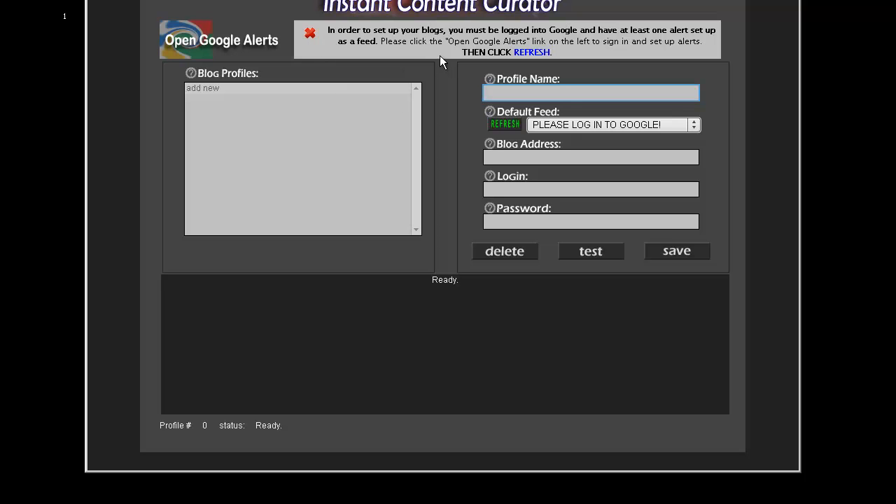
mouse_move(624, 59)
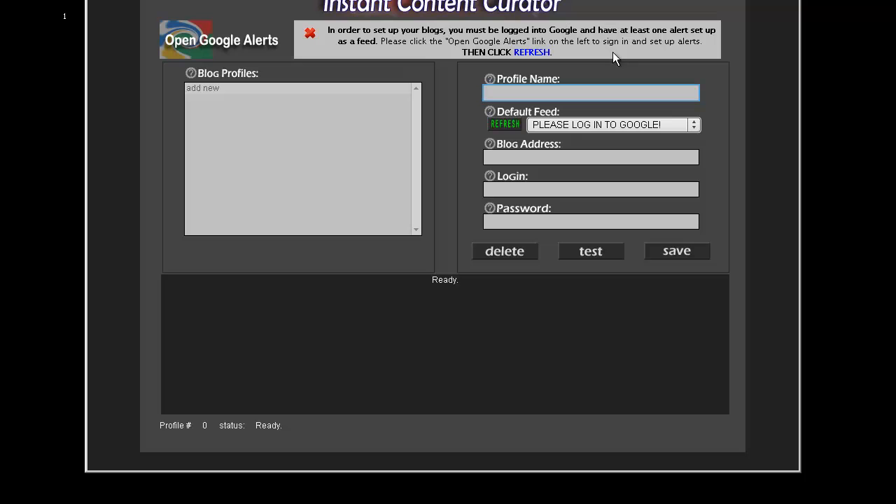
mouse_move(313, 92)
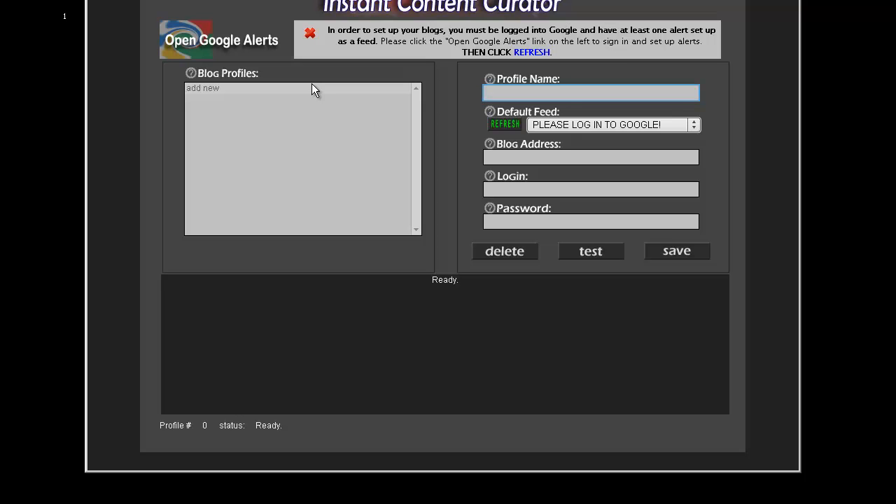
mouse_move(179, 36)
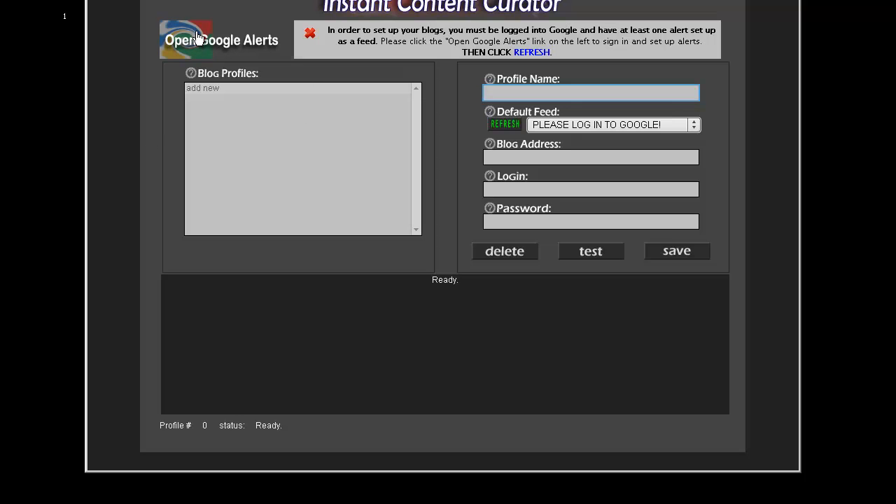
Step: Follow the 'Open Google Alerts' link from the blog settings page
click(221, 40)
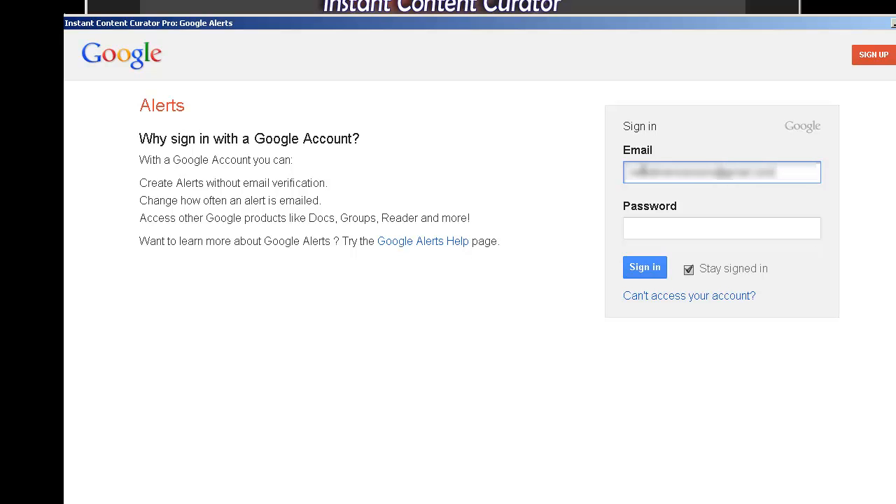
Step: Sign in to Google with the account password to reach the Alerts management list
text(•••)
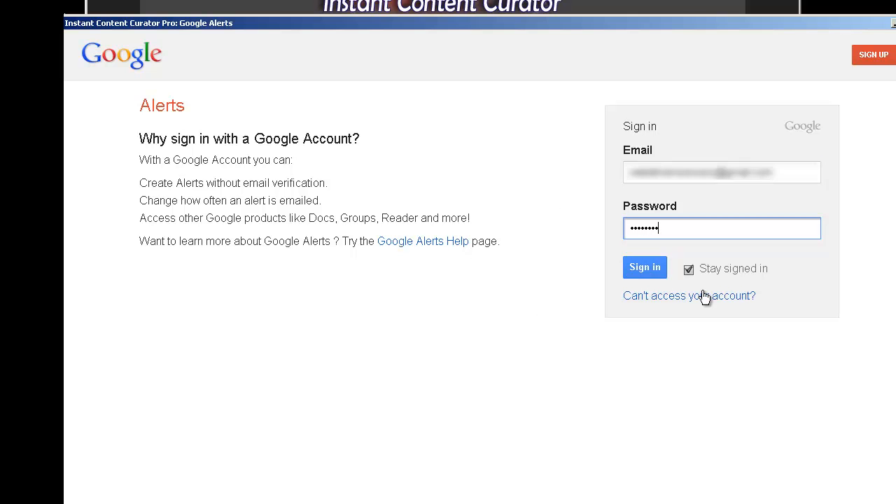
click(644, 267)
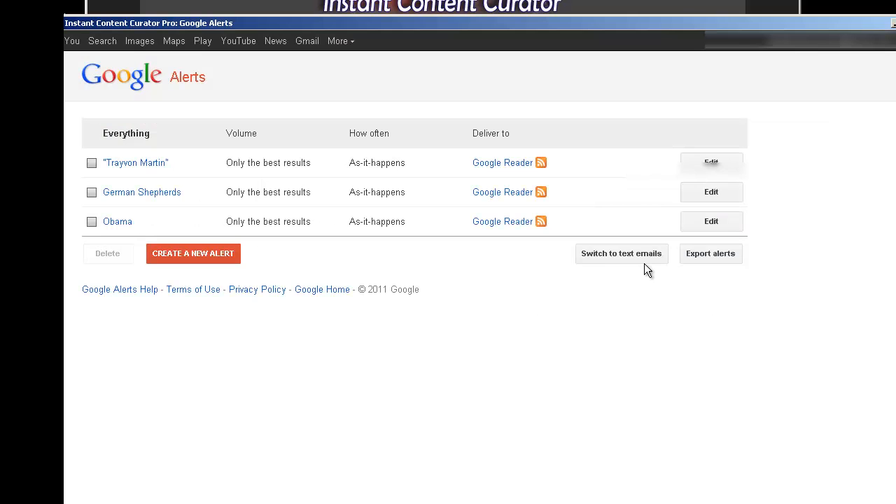
mouse_move(428, 272)
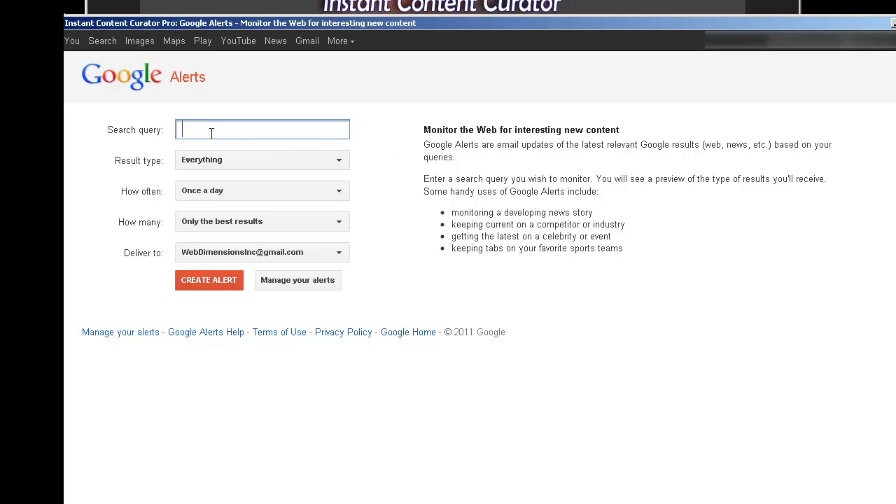
mouse_move(558, 364)
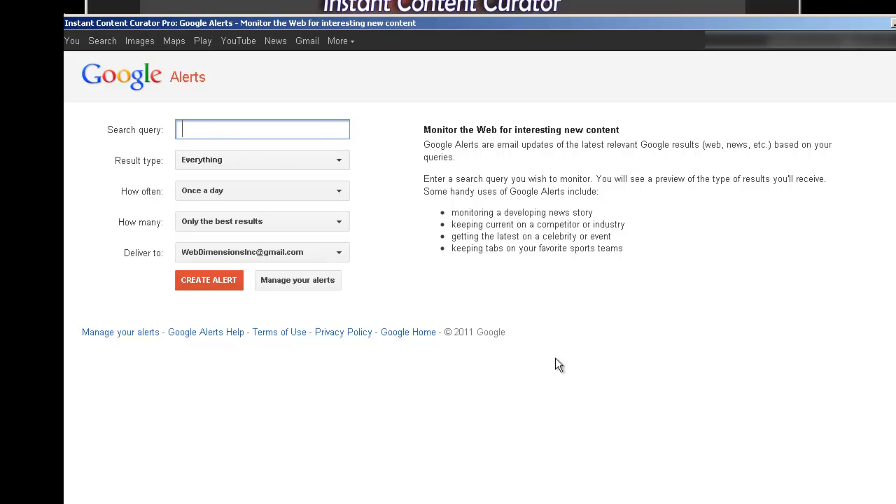
mouse_move(554, 39)
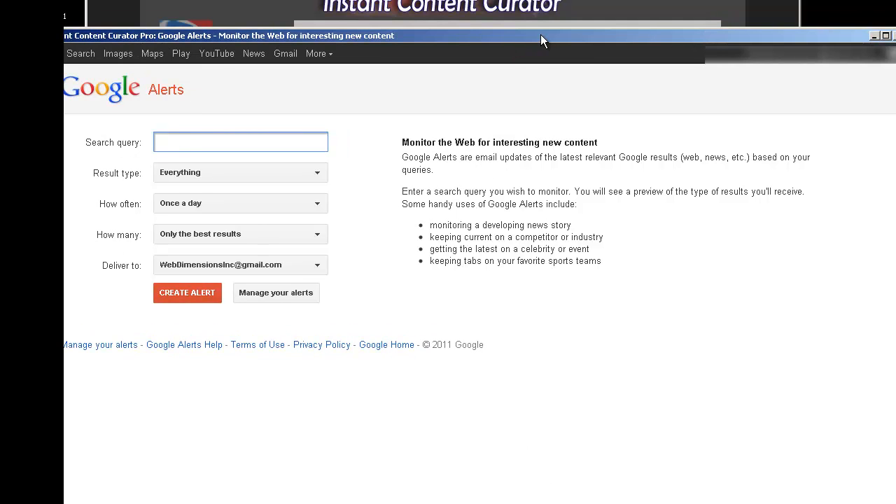
Step: Create a new 'lobster fishing' alert delivered as a feed
text(lobster)
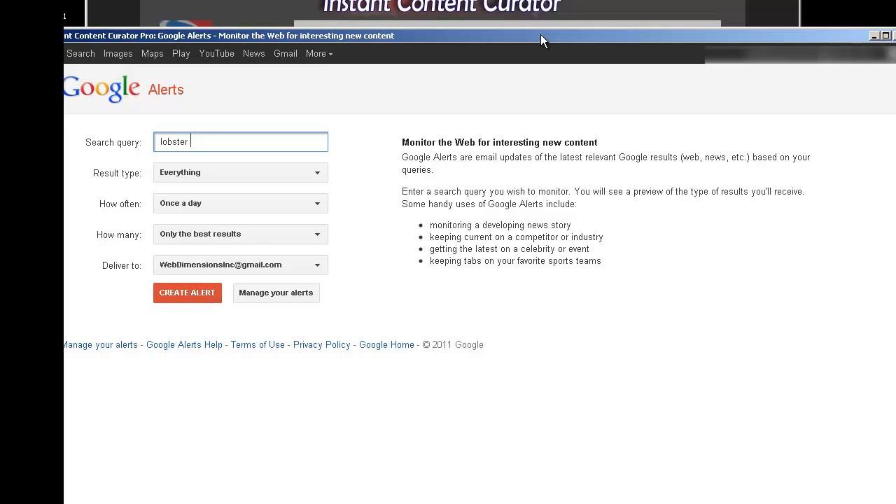
text(fishing)
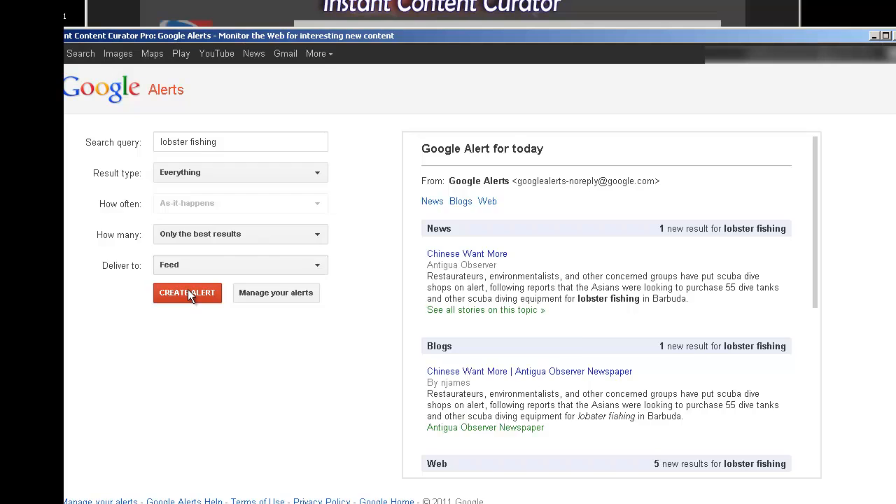
click(188, 292)
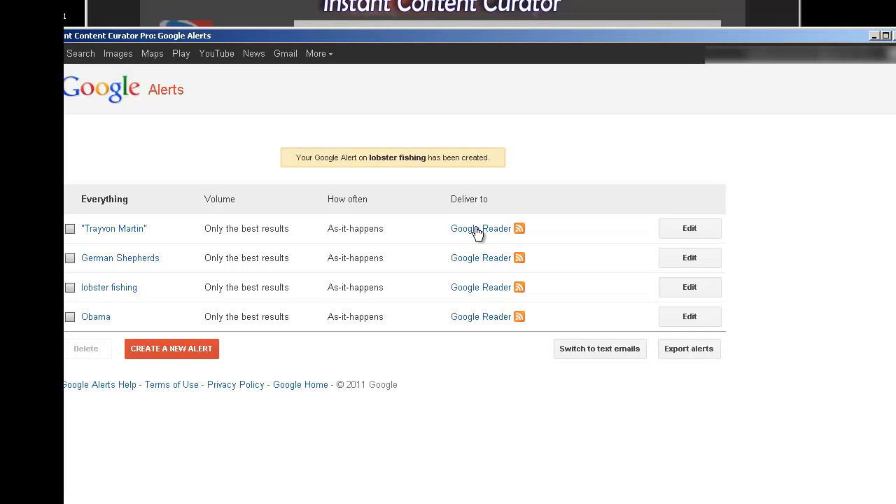
mouse_move(445, 263)
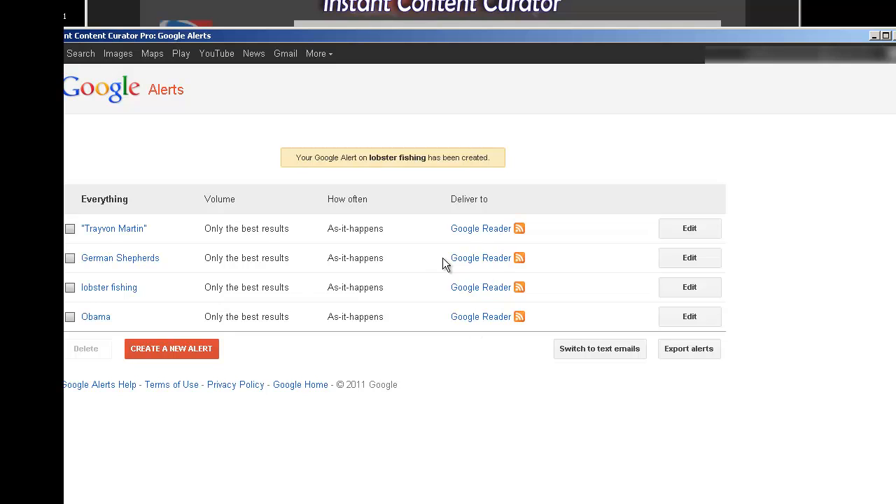
mouse_move(434, 340)
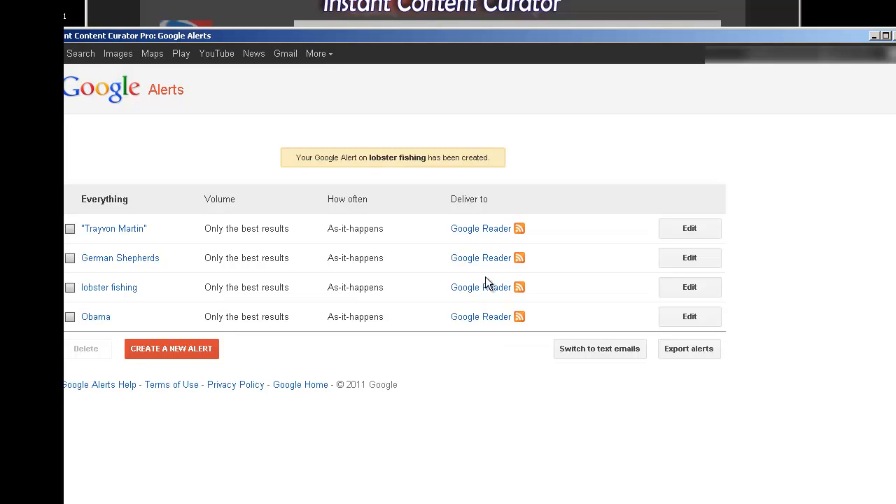
mouse_move(616, 152)
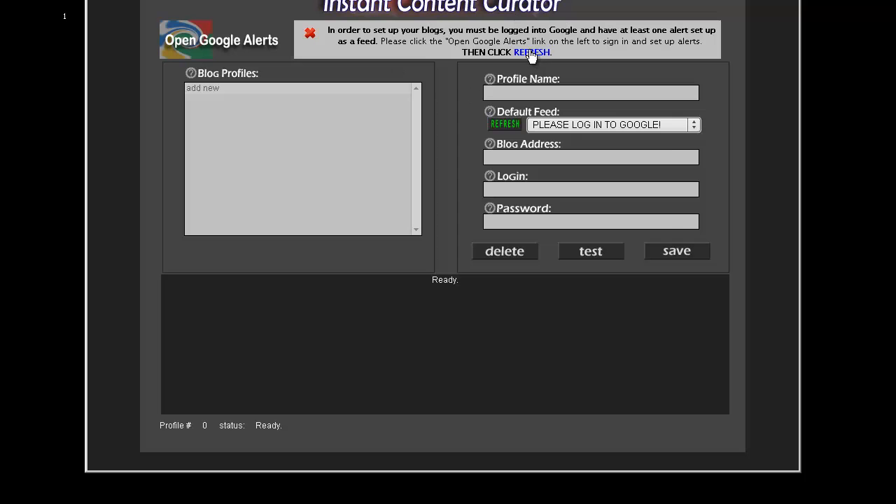
mouse_move(503, 125)
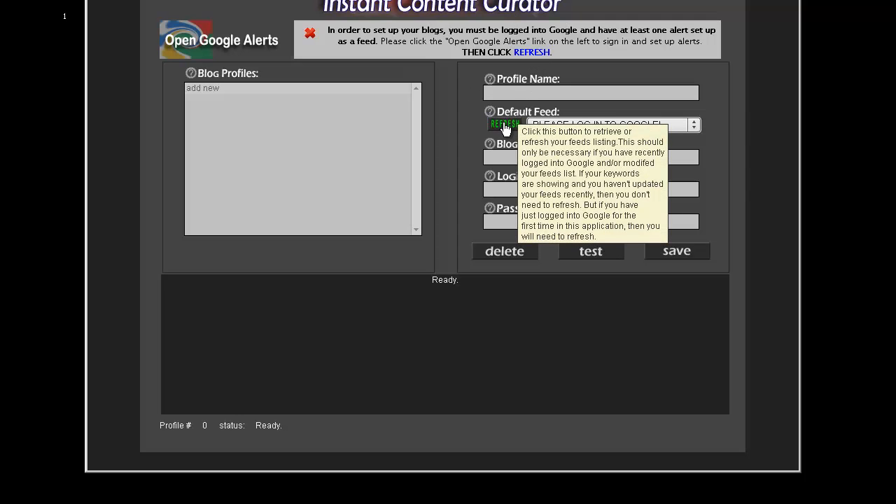
mouse_move(497, 139)
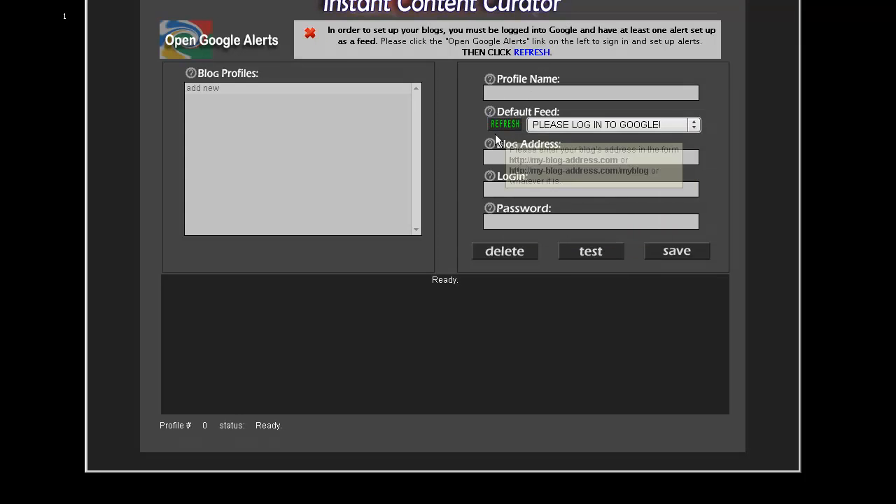
mouse_move(504, 131)
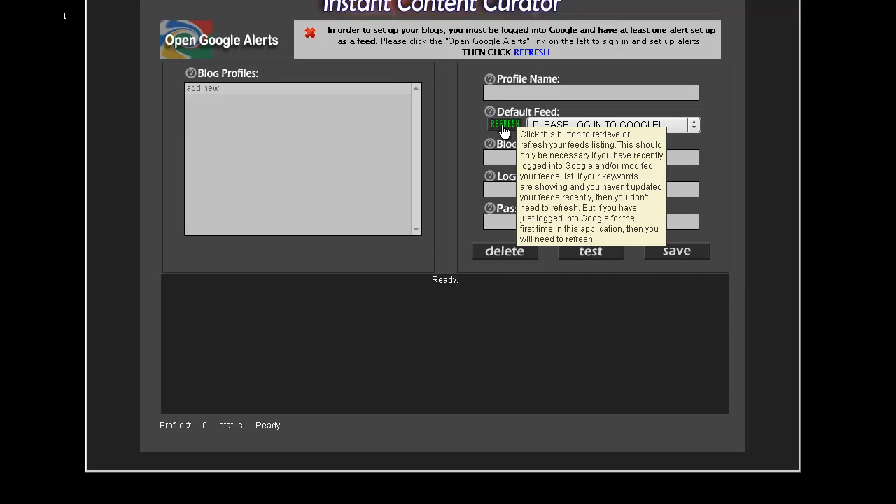
Step: Refresh the Default Feed list from Google Alerts and review the four available feeds
click(504, 123)
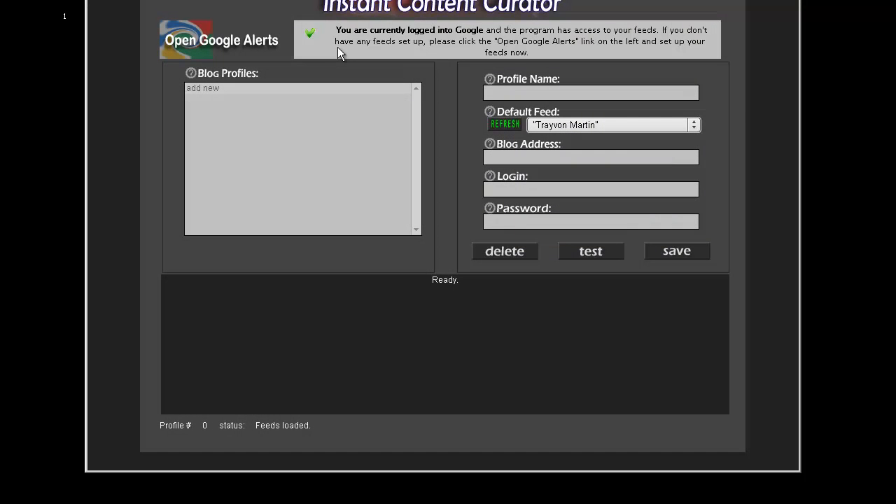
mouse_move(484, 55)
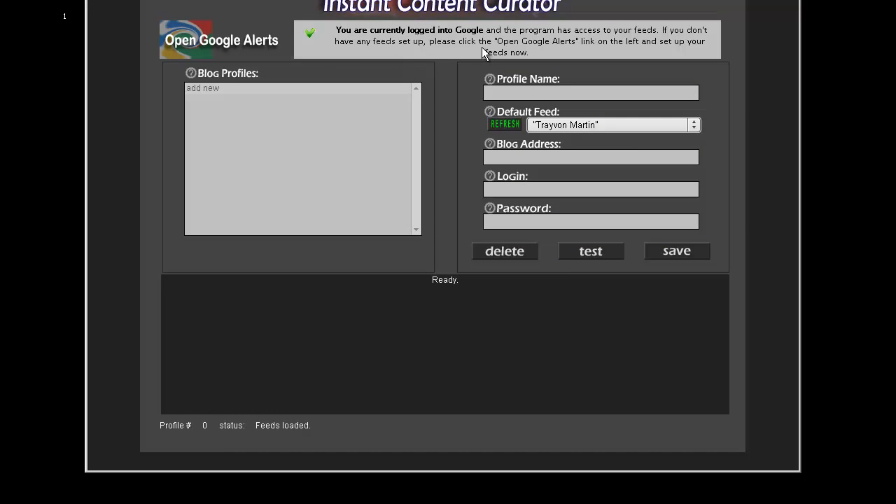
mouse_move(412, 58)
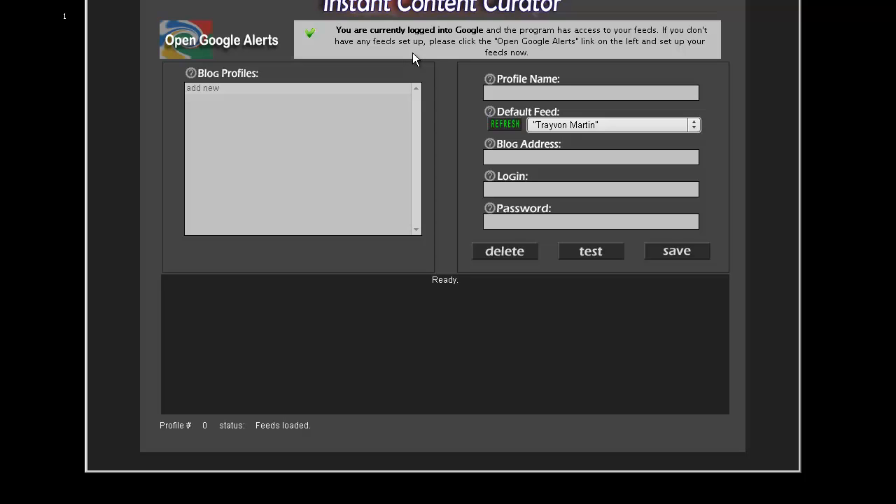
click(693, 124)
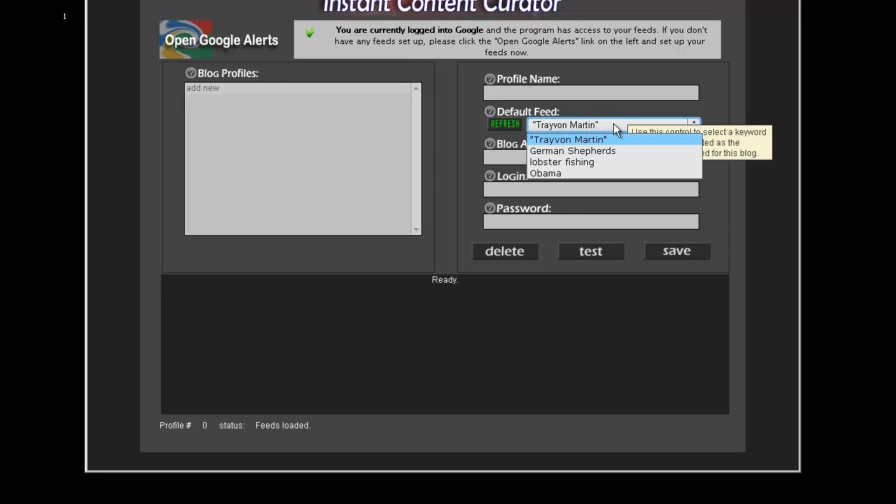
click(568, 140)
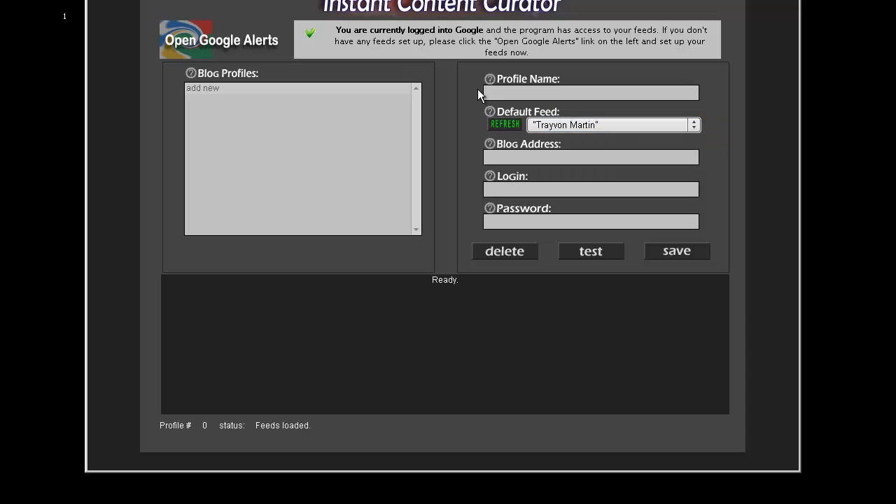
Step: Name the profile 'My German Shepherds Blog' and choose German Shepherds as its default feed
click(693, 125)
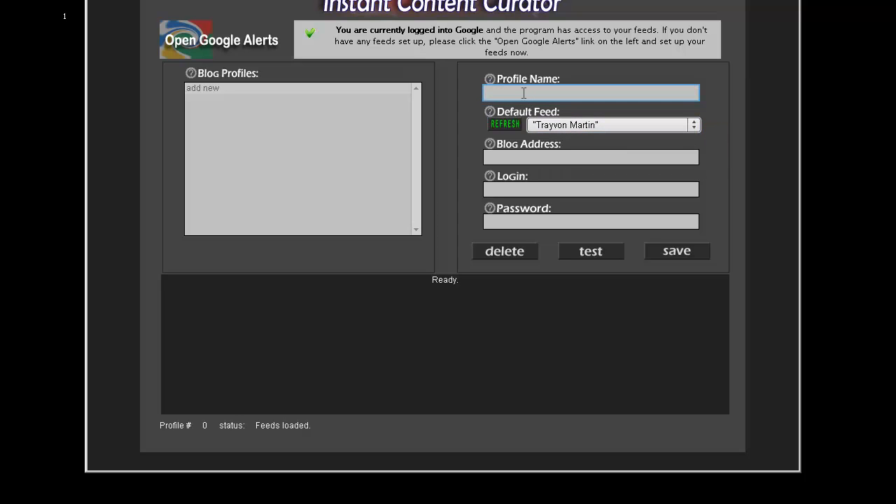
text(M)
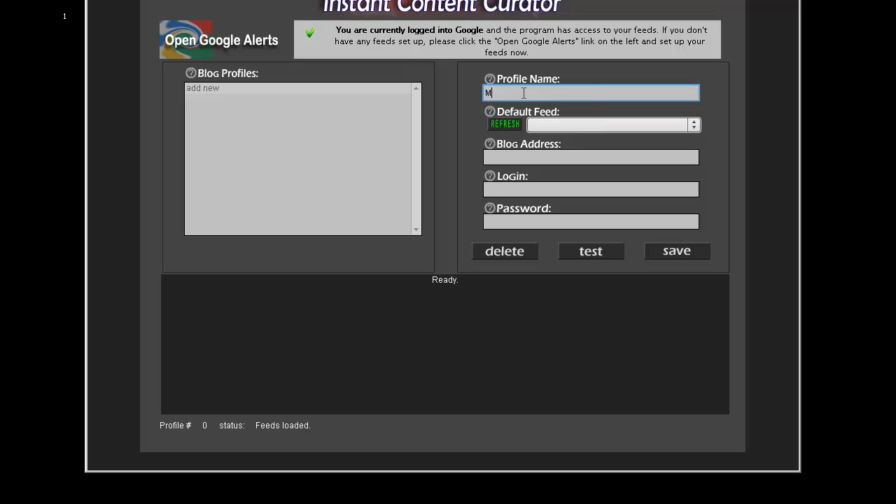
text(y German Sh)
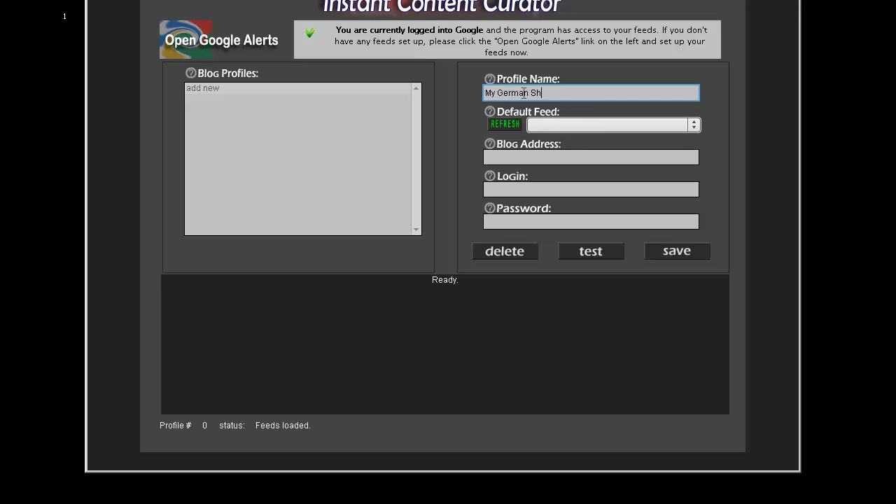
text(eher)
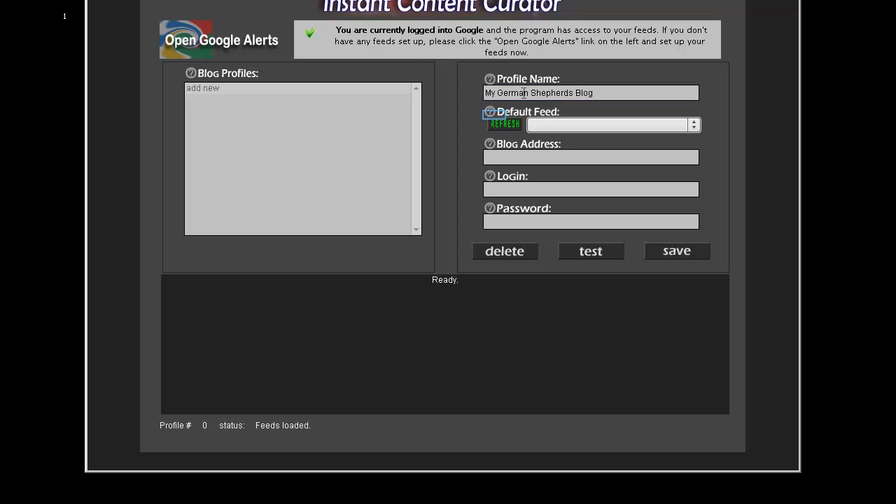
mouse_move(595, 127)
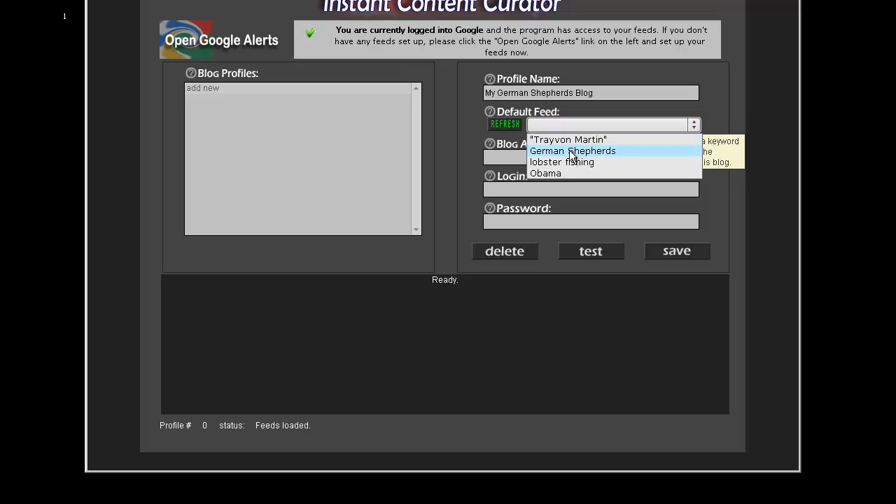
click(571, 152)
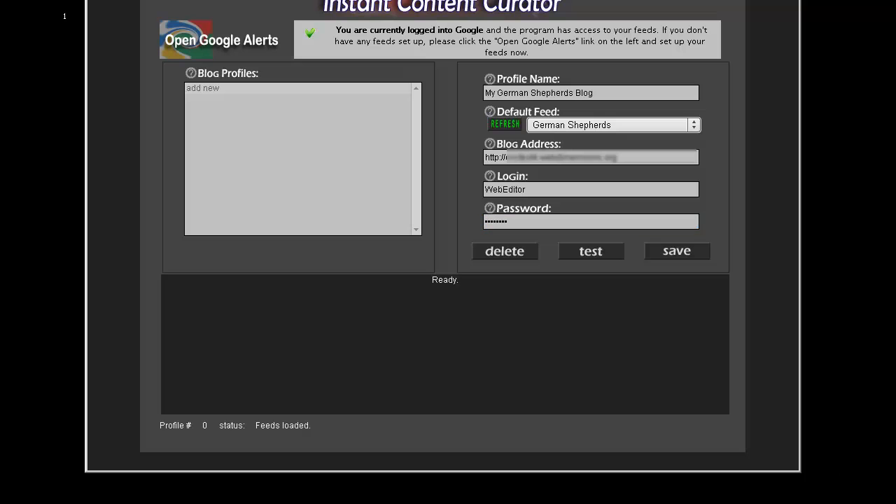
mouse_move(713, 226)
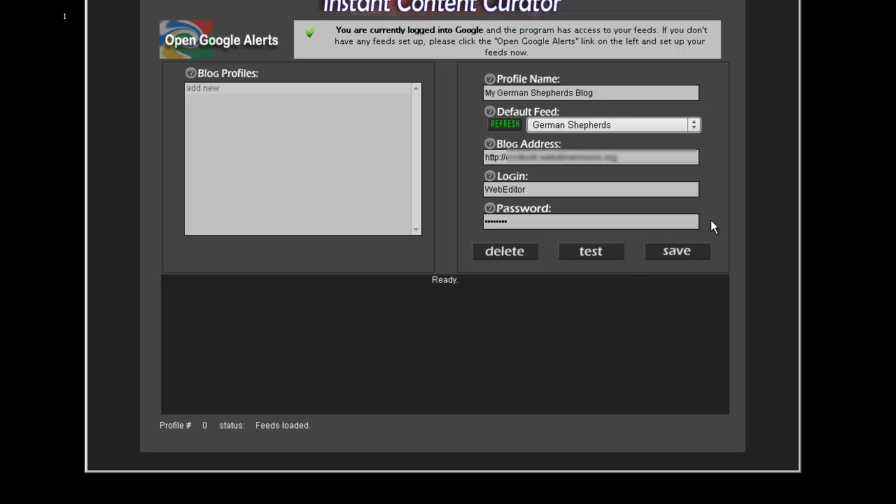
mouse_move(590, 252)
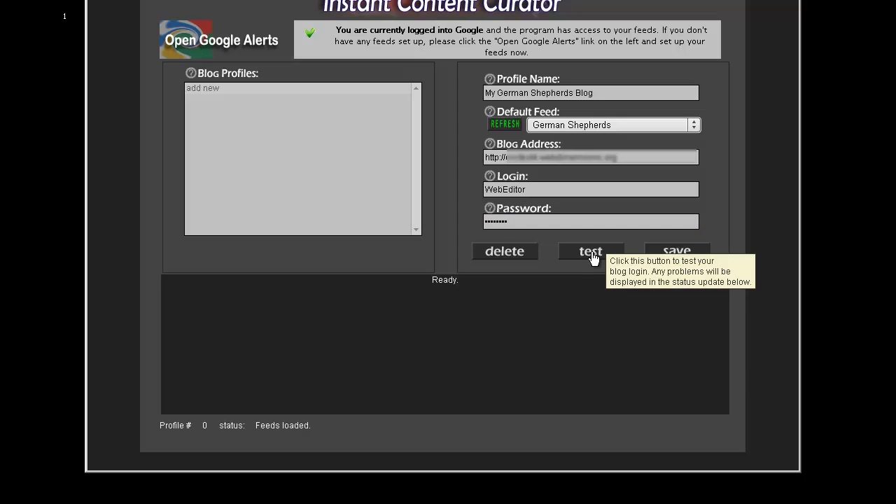
Step: Test the blog login, retest with 'asdf' appended to see it fail, then restore the WebEditor login
click(591, 252)
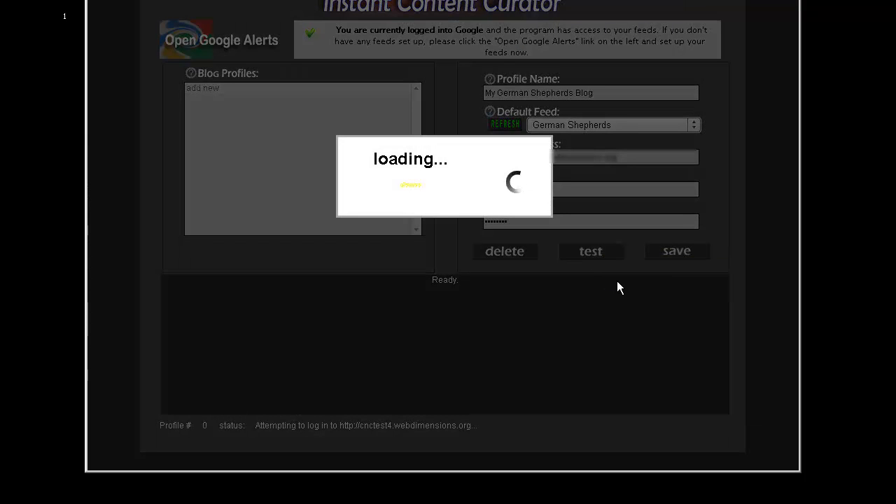
mouse_move(316, 487)
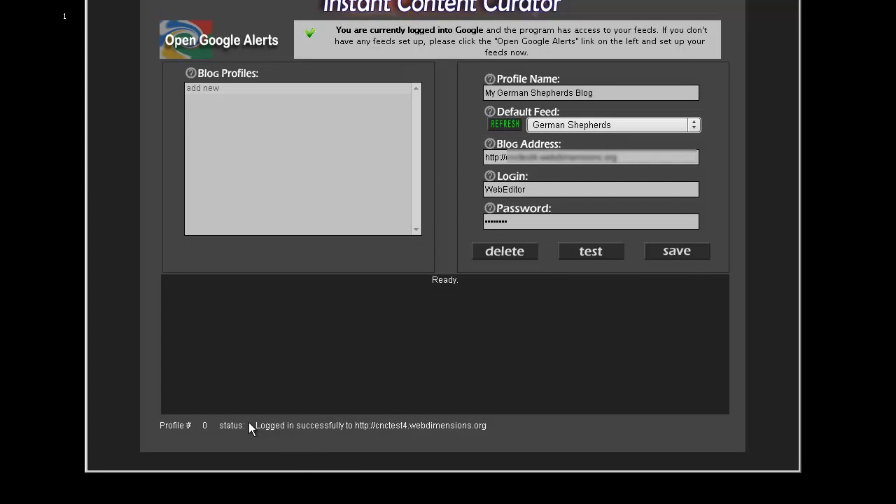
double_click(299, 425)
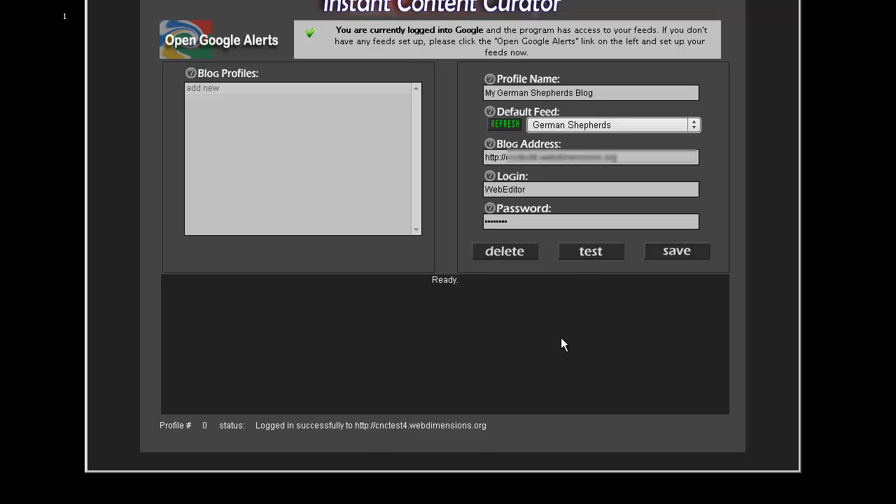
click(590, 189)
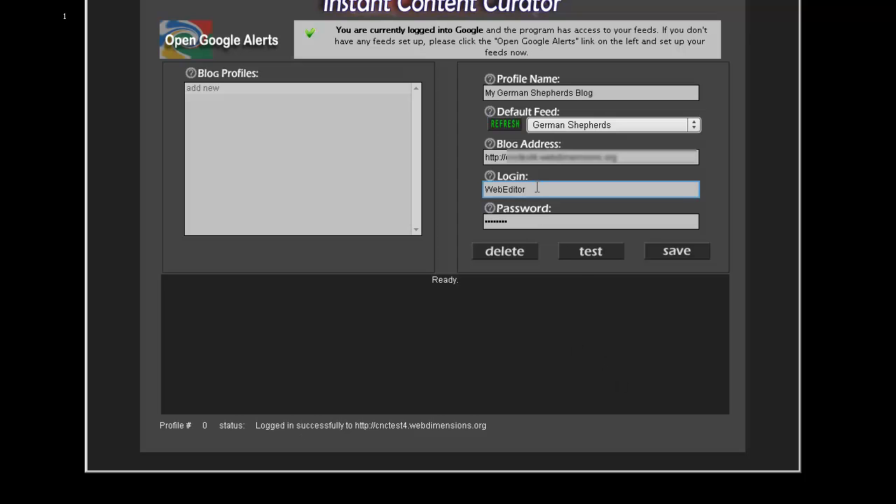
text(asdf)
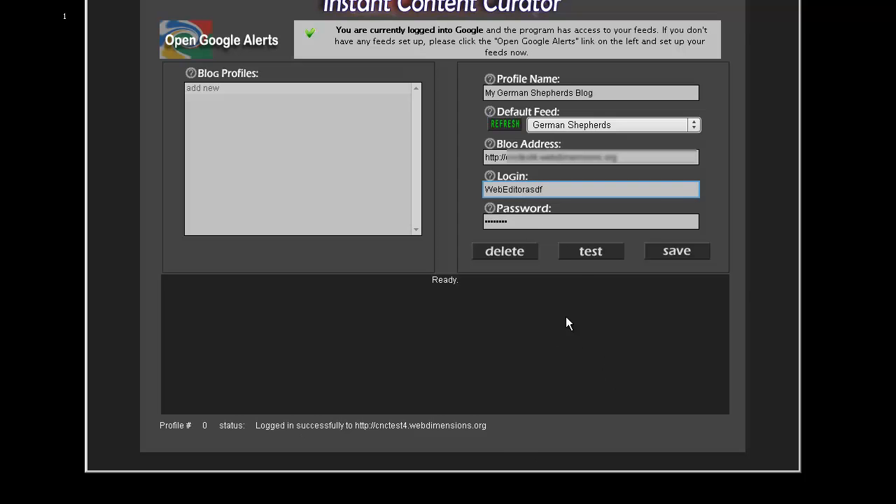
click(590, 250)
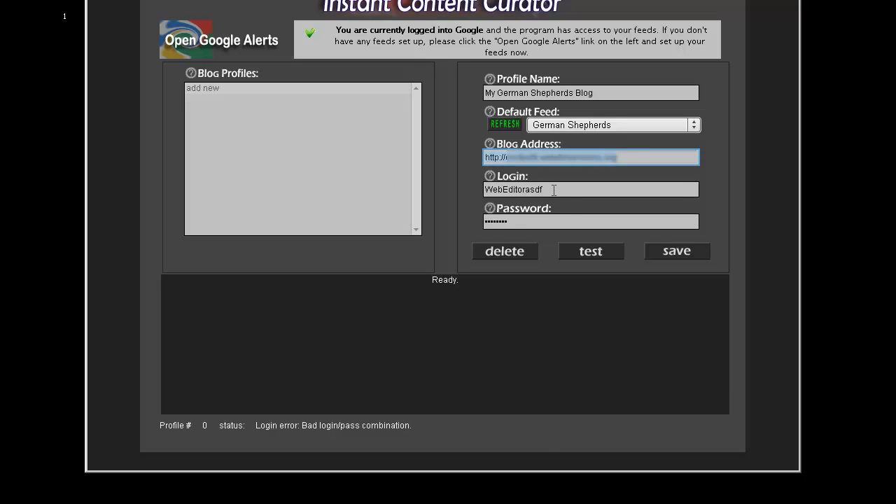
key(BackSpace)
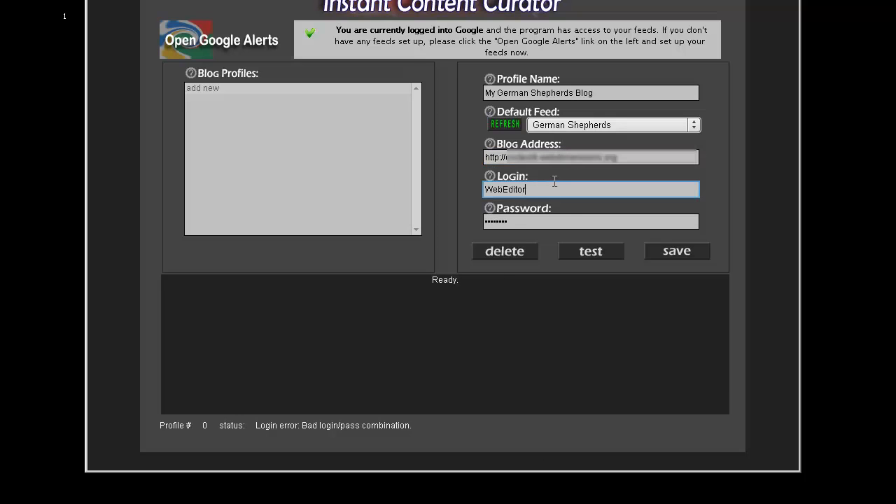
click(590, 221)
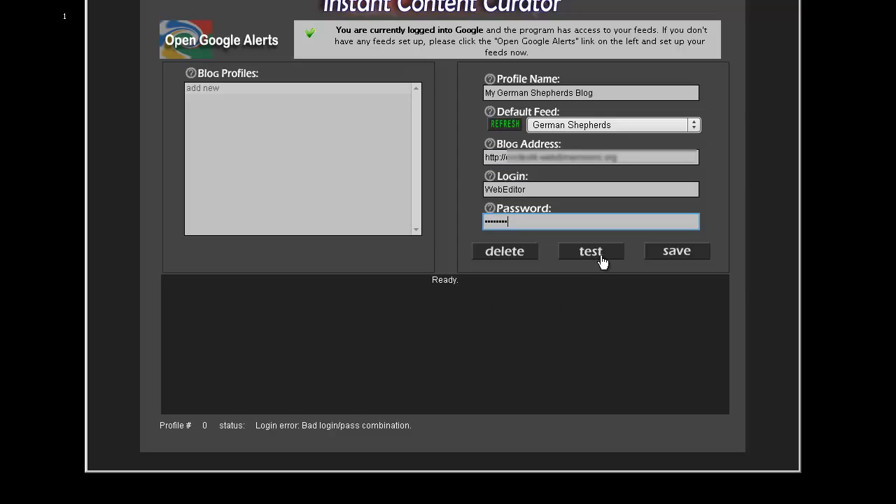
Step: Retest the restored login, which reports XML-RPC services must be enabled on the blog
click(590, 250)
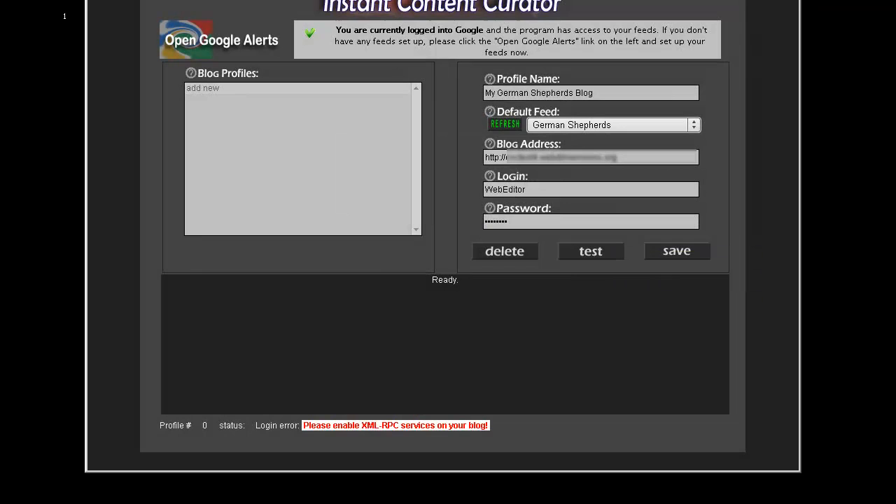
mouse_move(339, 431)
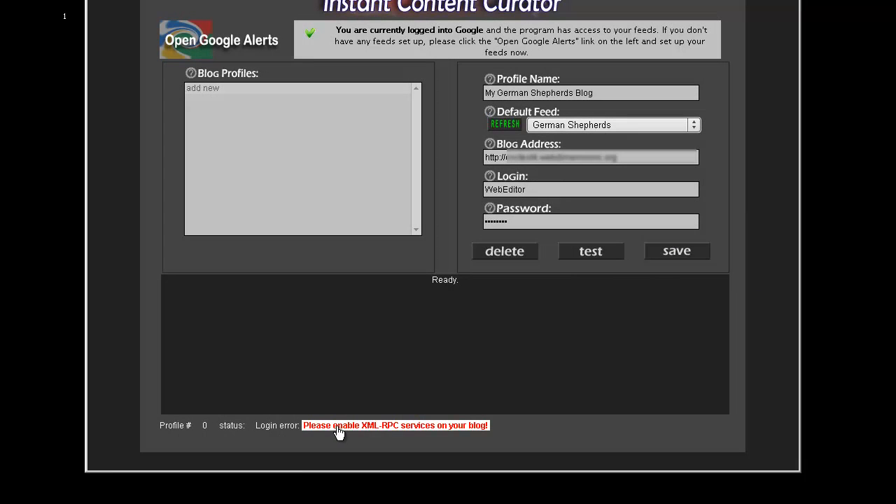
mouse_move(414, 431)
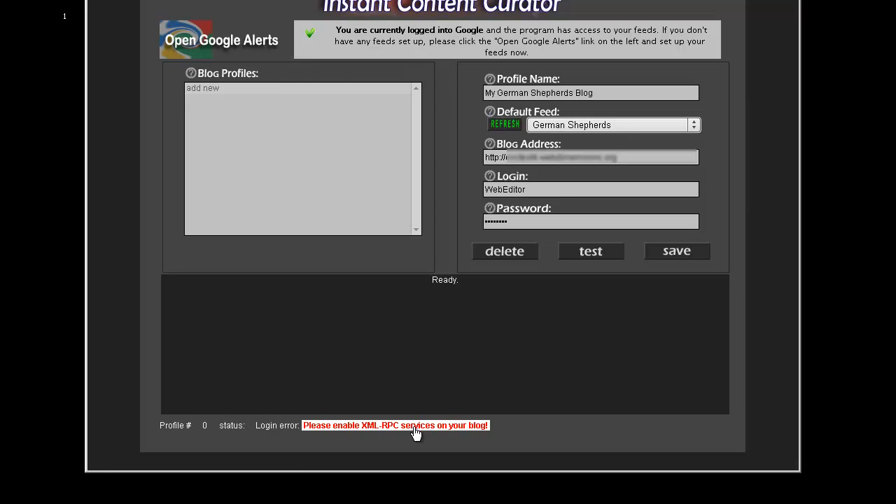
mouse_move(400, 433)
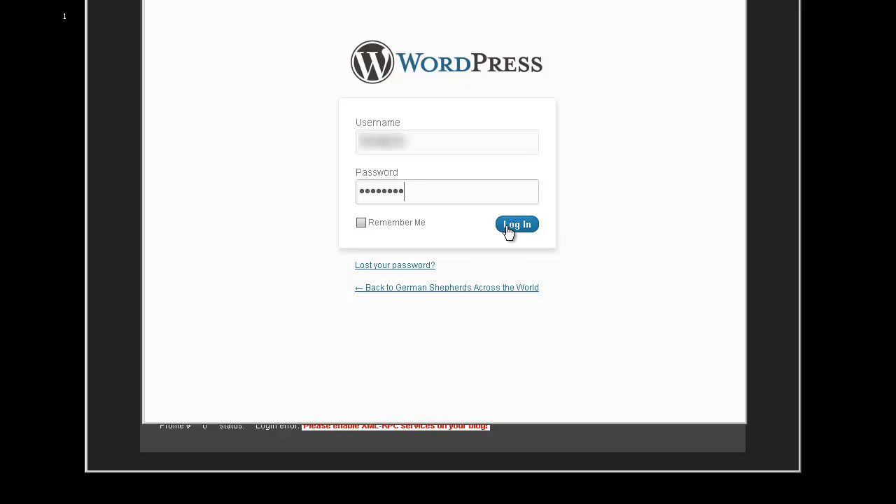
Step: Sign in to the WordPress dashboard, tick XML-RPC under Remote Publishing and save the Writing settings
click(517, 224)
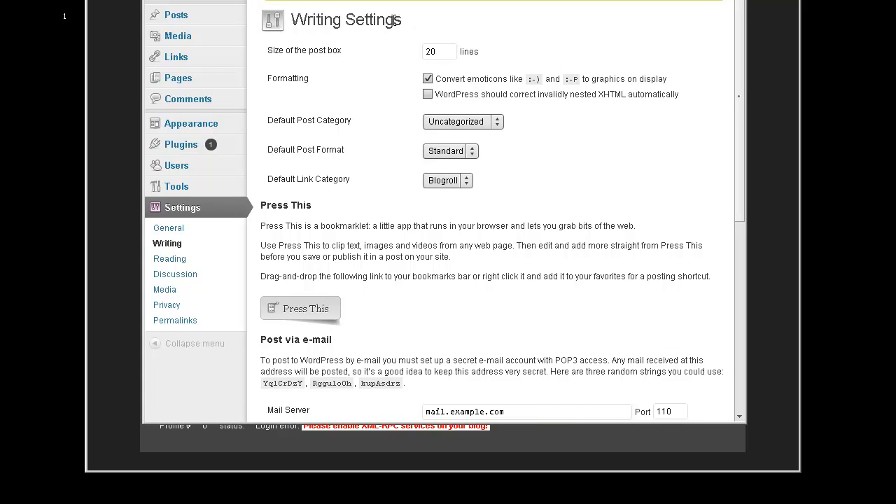
scroll(down, 3)
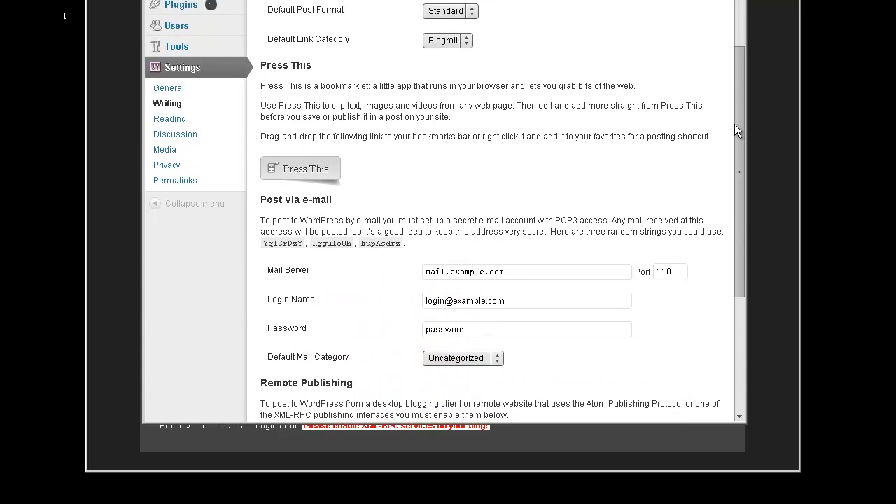
scroll(down, 3)
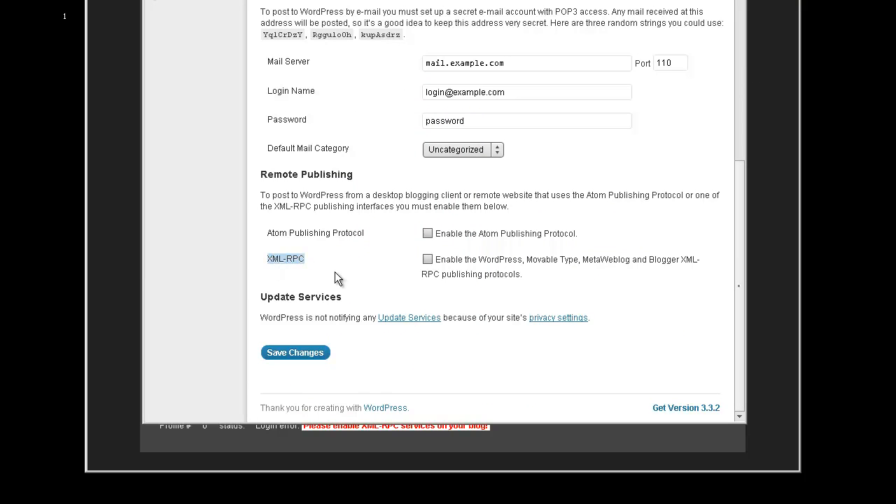
click(429, 259)
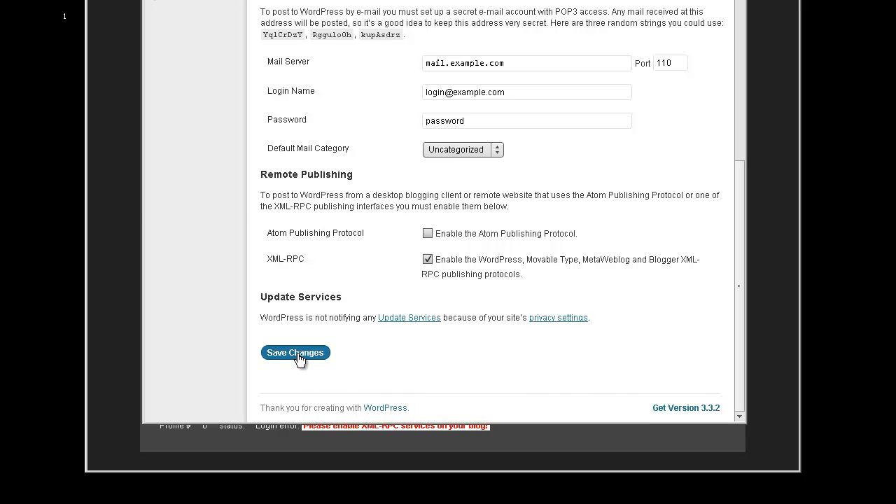
click(294, 353)
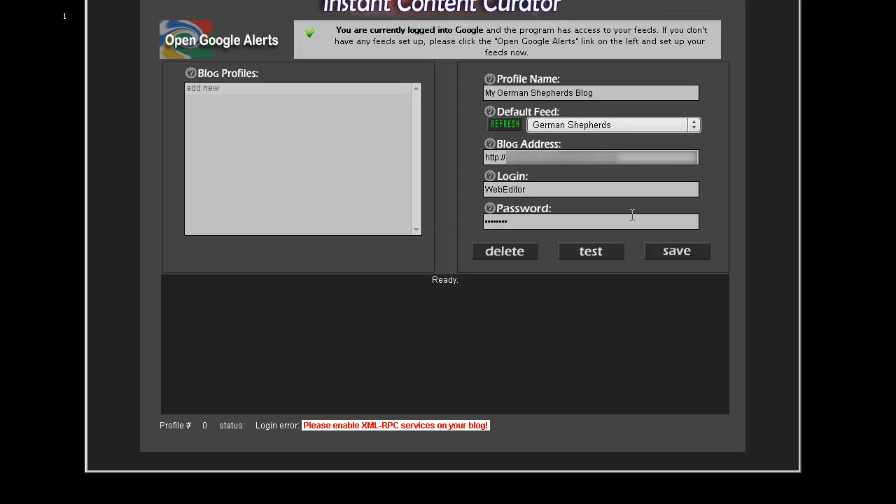
mouse_move(590, 253)
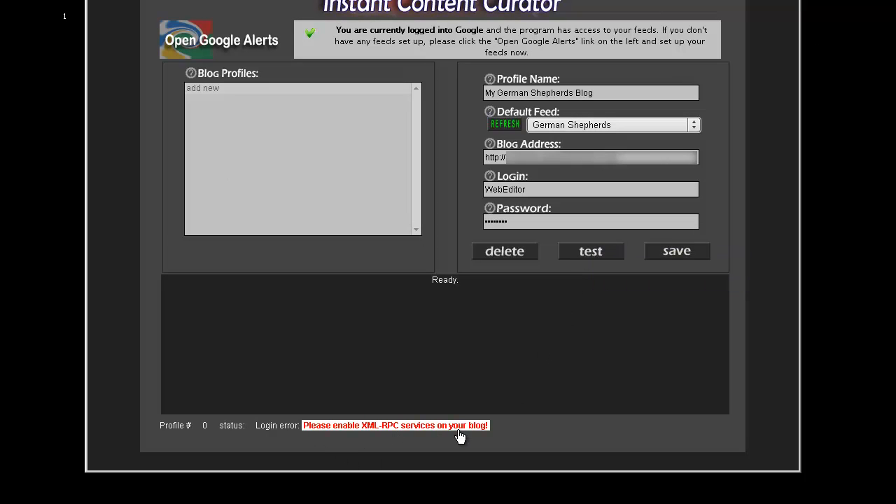
Step: Re-run the blog login test, now succeeding instead of the earlier XML-RPC error
click(590, 251)
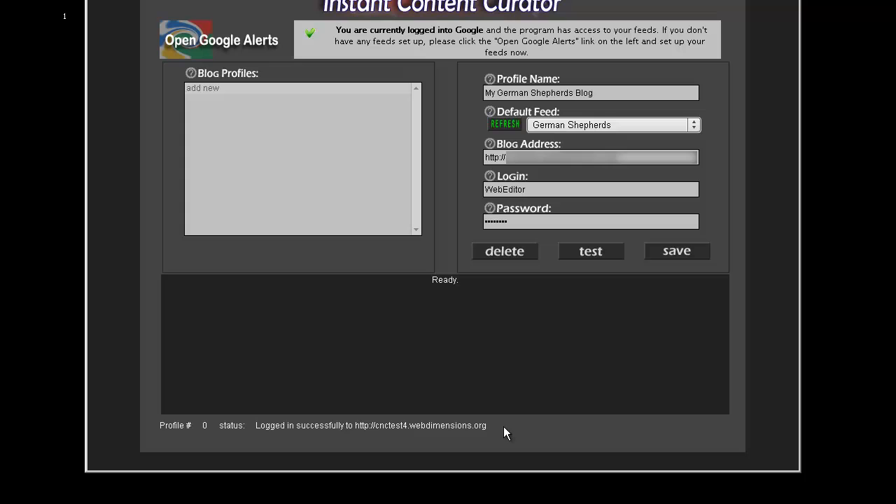
mouse_move(498, 440)
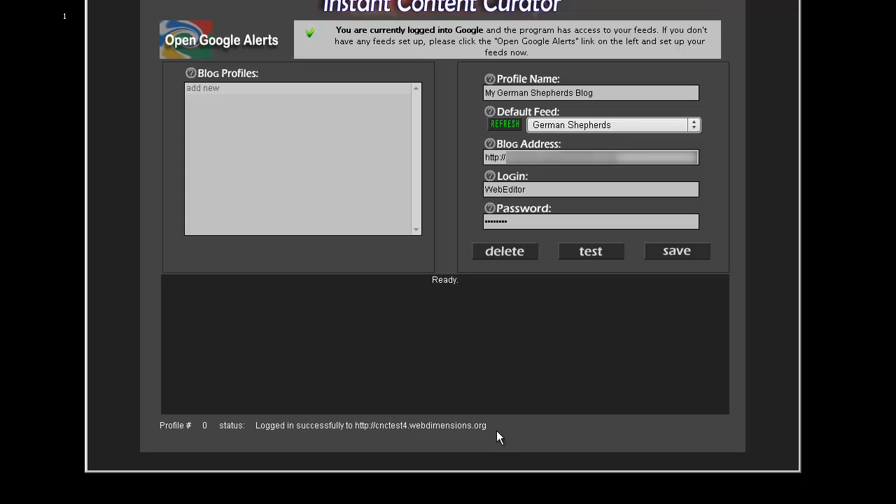
mouse_move(433, 151)
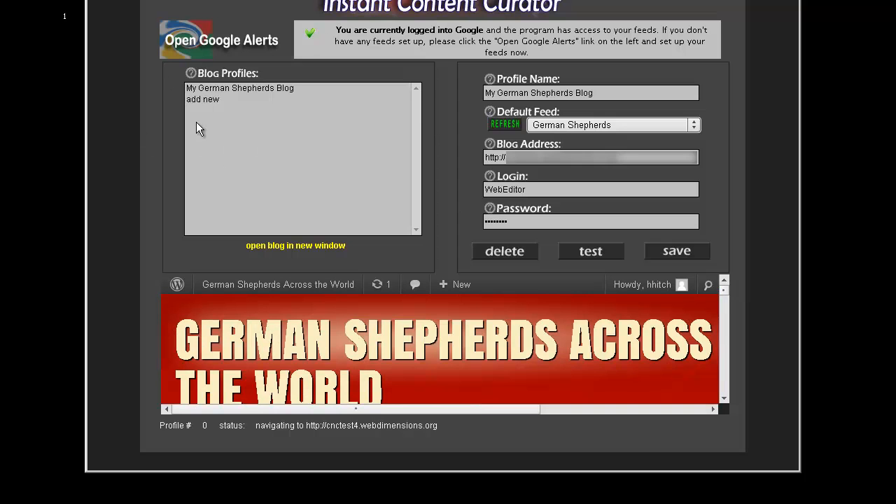
Step: Add the Science Fiction Movie Update profile, correct its password and confirm its blog login succeeds
click(201, 98)
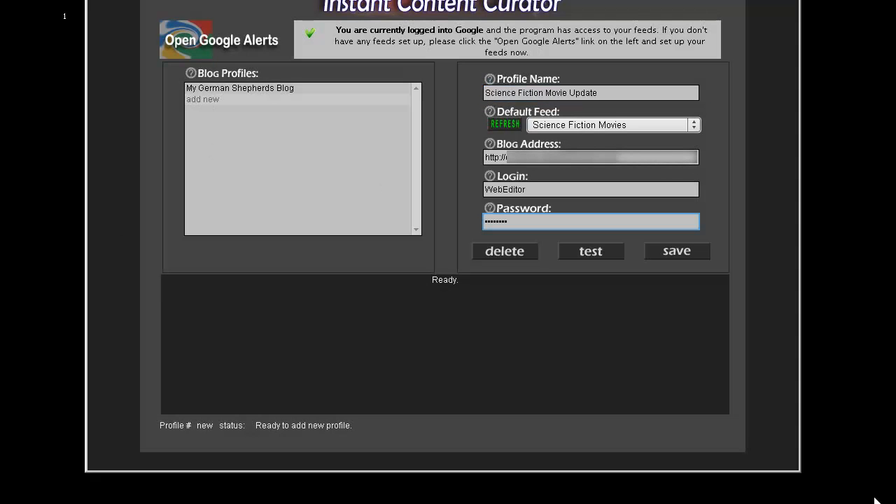
mouse_move(586, 272)
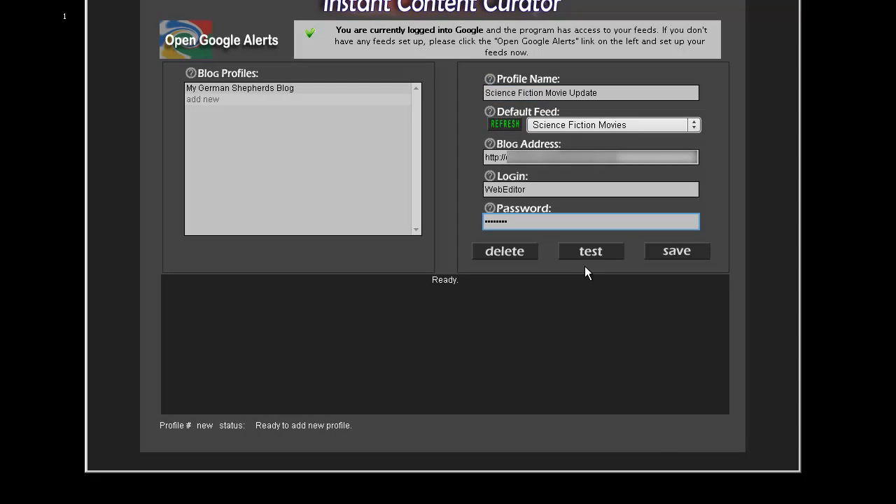
click(590, 252)
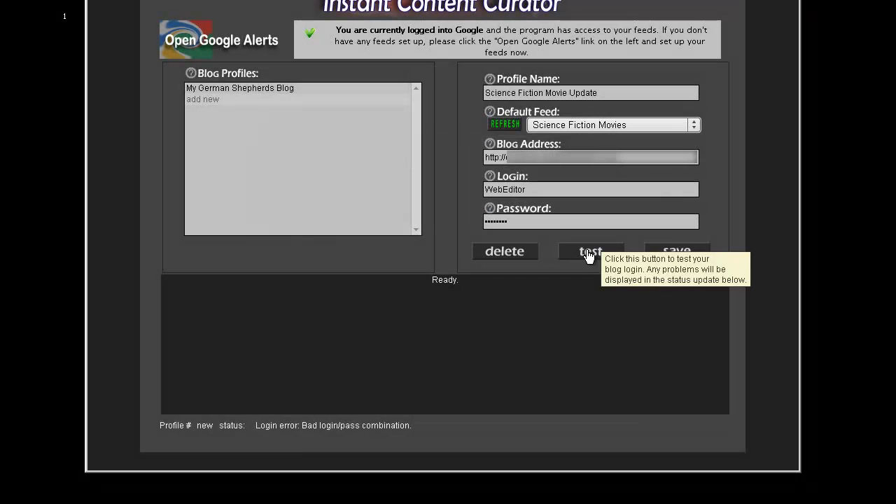
mouse_move(526, 282)
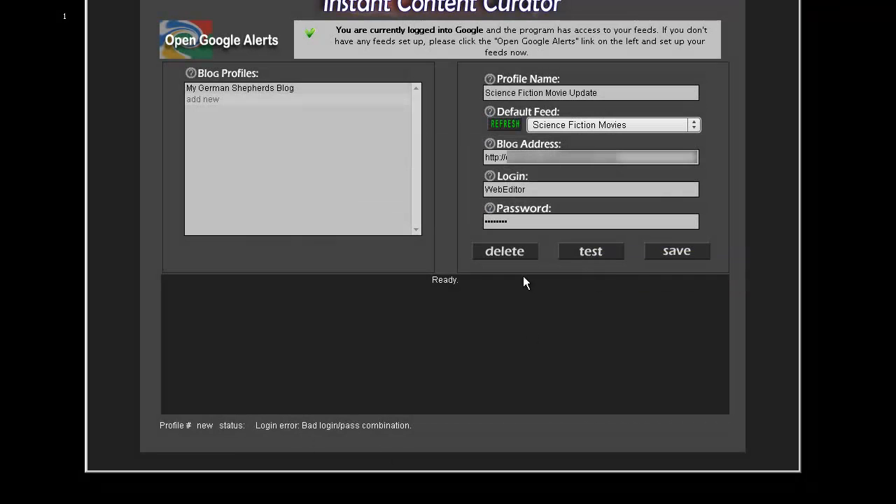
click(591, 221)
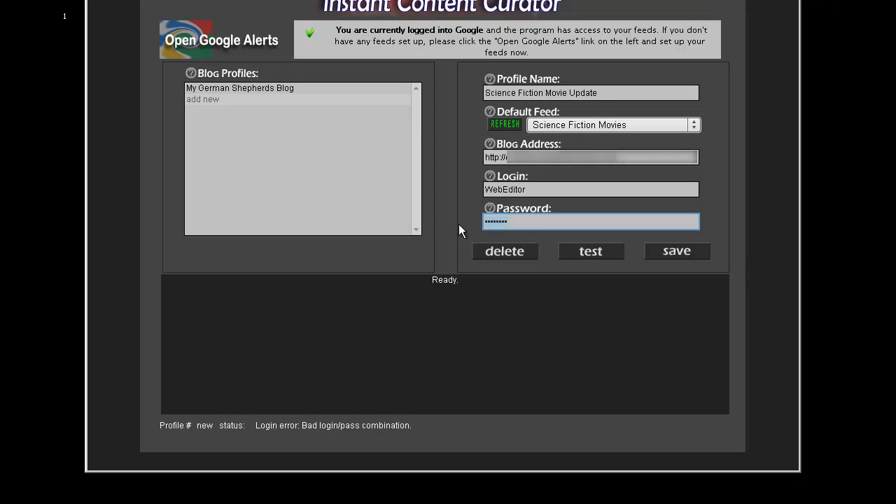
key(backspace)
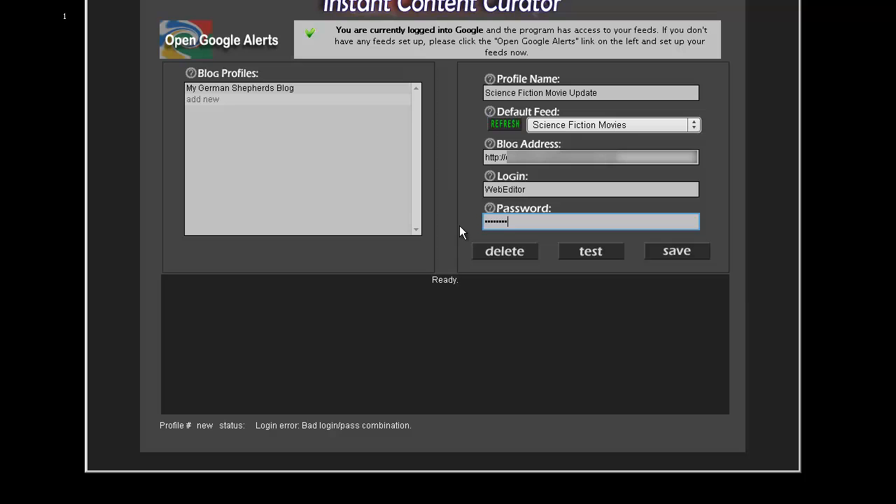
click(591, 251)
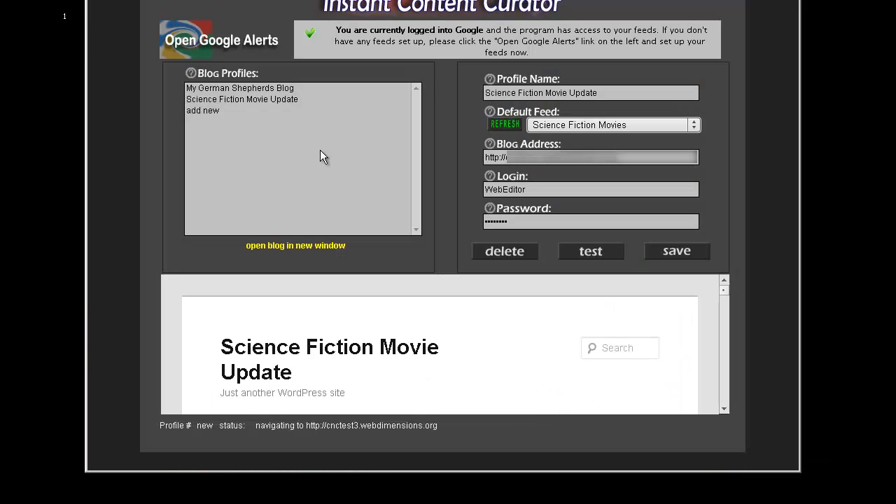
Step: Load My German Shepherds Blog, then Science Fiction Movie Update, then My German Shepherds Blog again
click(239, 87)
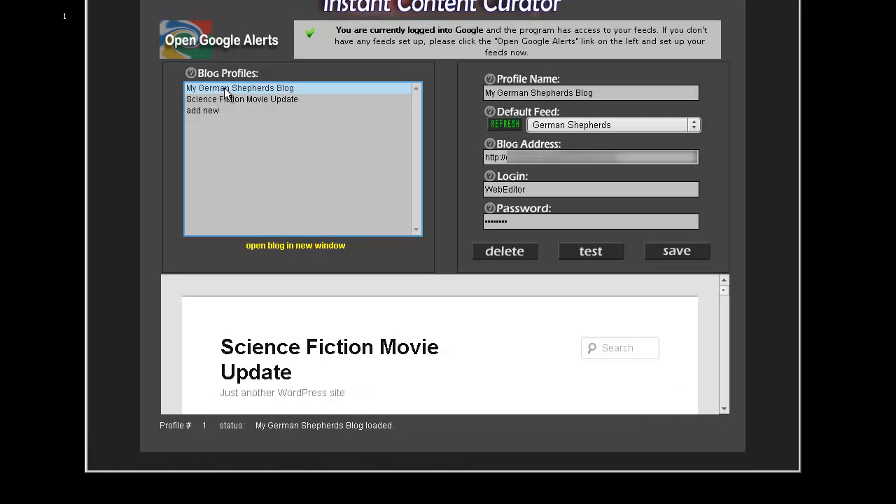
mouse_move(417, 123)
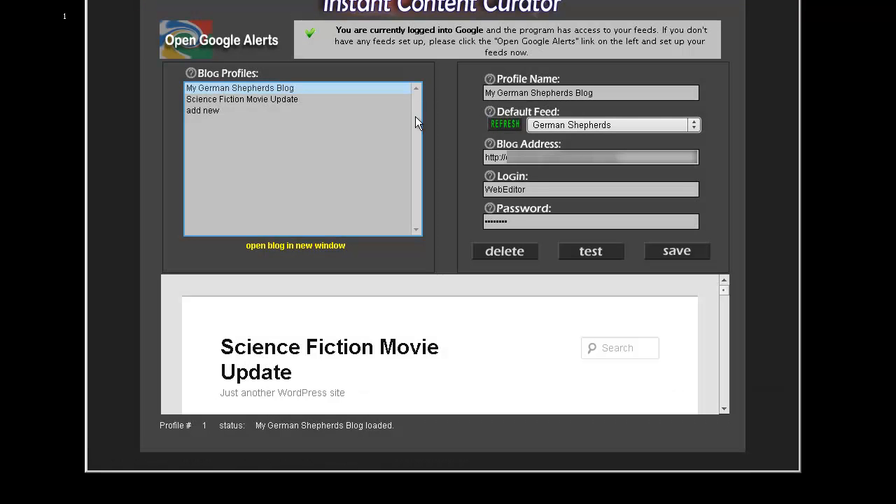
mouse_move(663, 201)
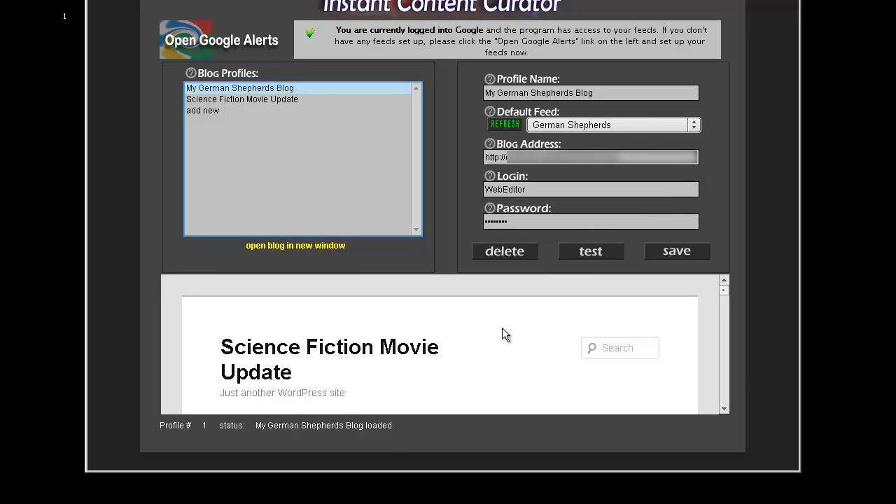
mouse_move(355, 294)
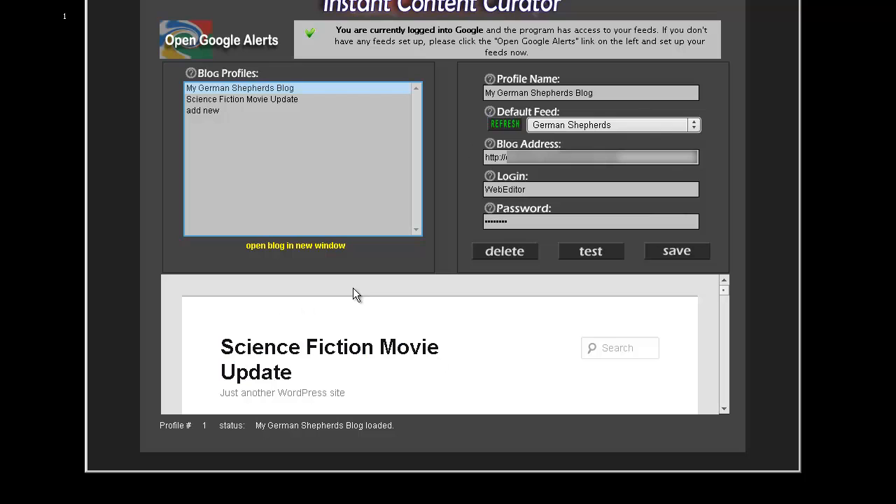
mouse_move(397, 309)
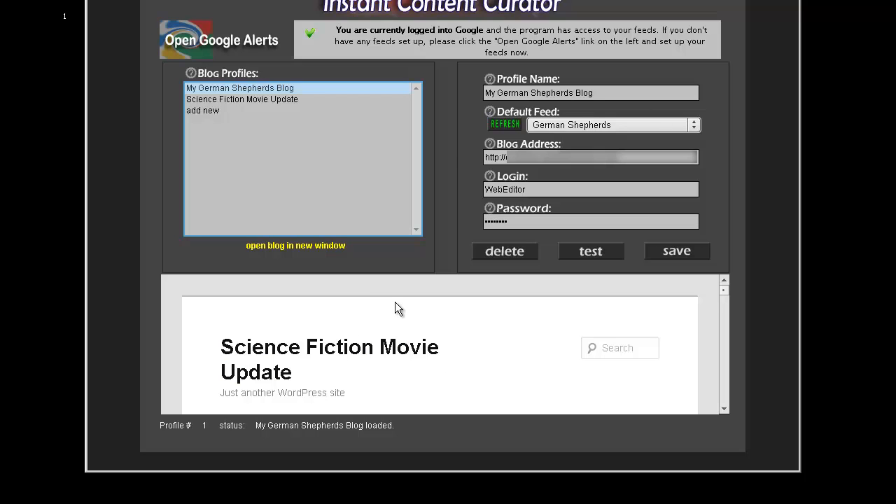
mouse_move(391, 291)
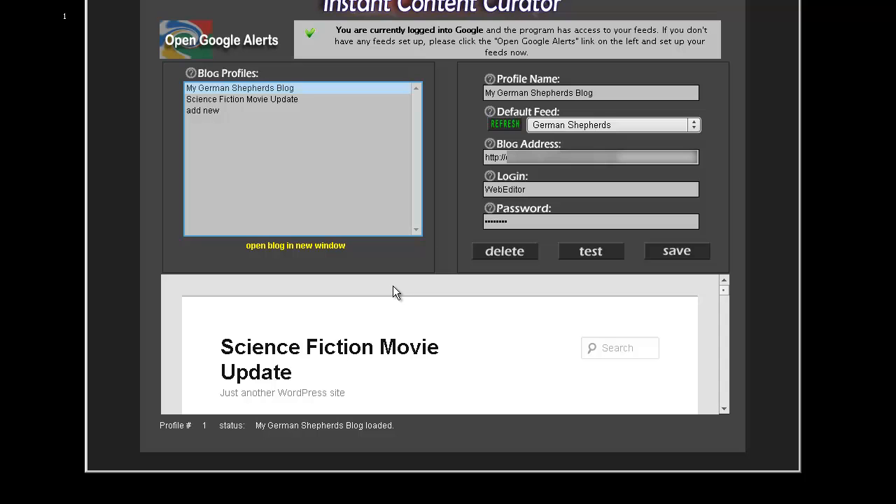
mouse_move(405, 273)
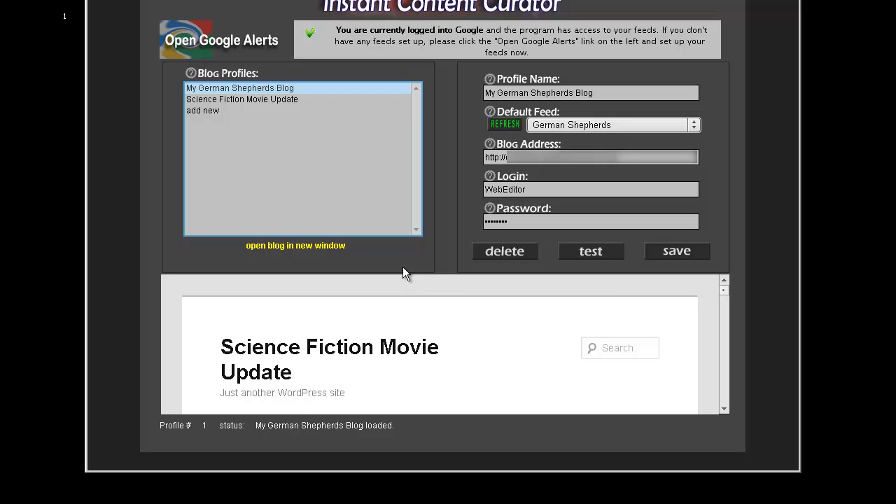
mouse_move(288, 103)
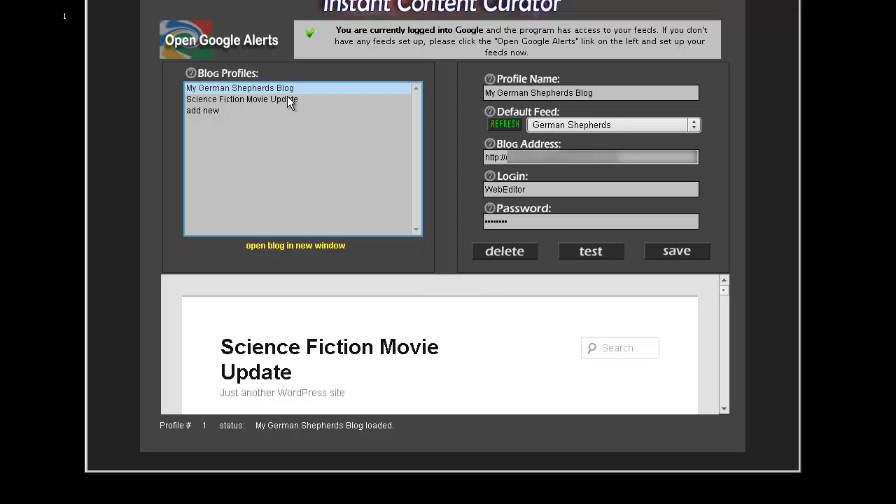
click(241, 98)
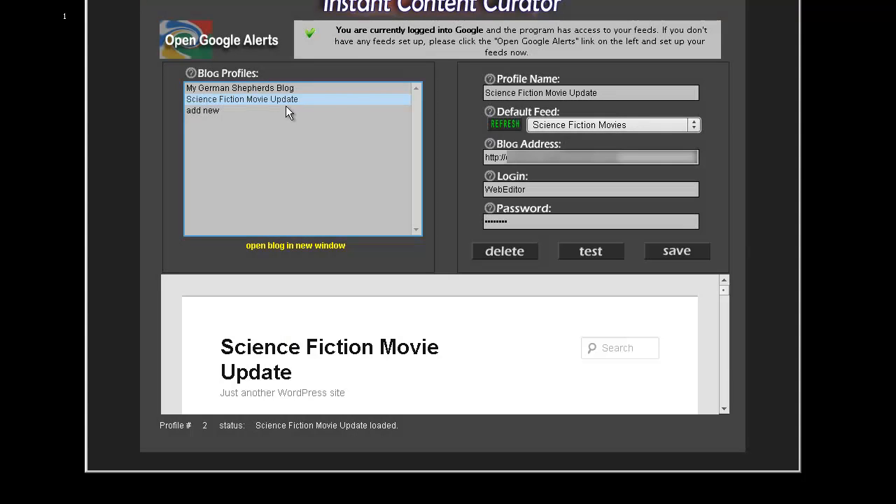
click(239, 87)
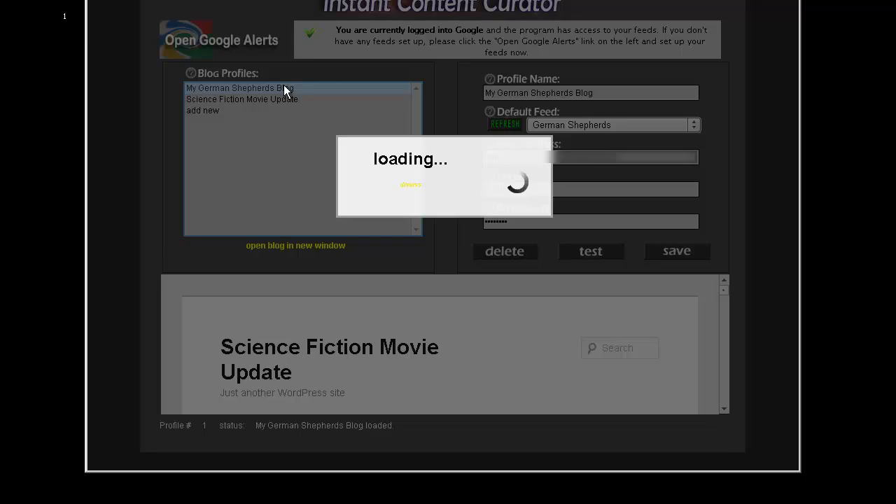
Step: Load My German Shepherds Blog so its German Shepherds Across the World preview appears
click(239, 87)
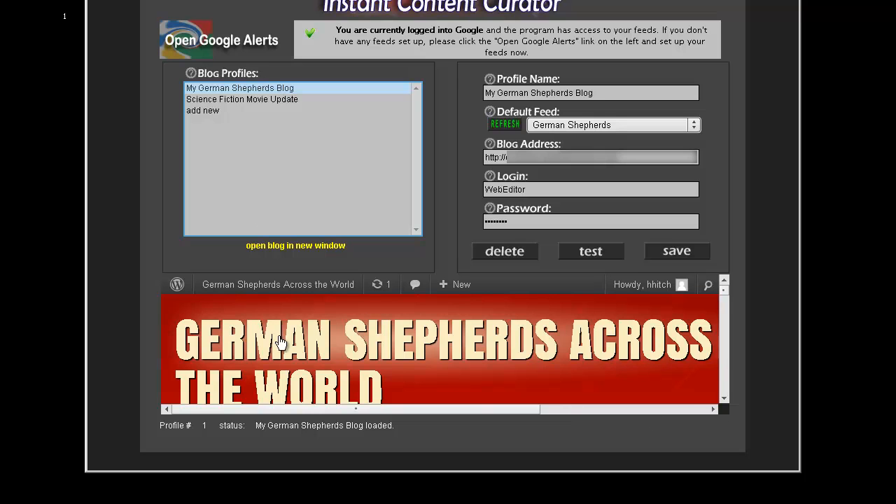
mouse_move(633, 352)
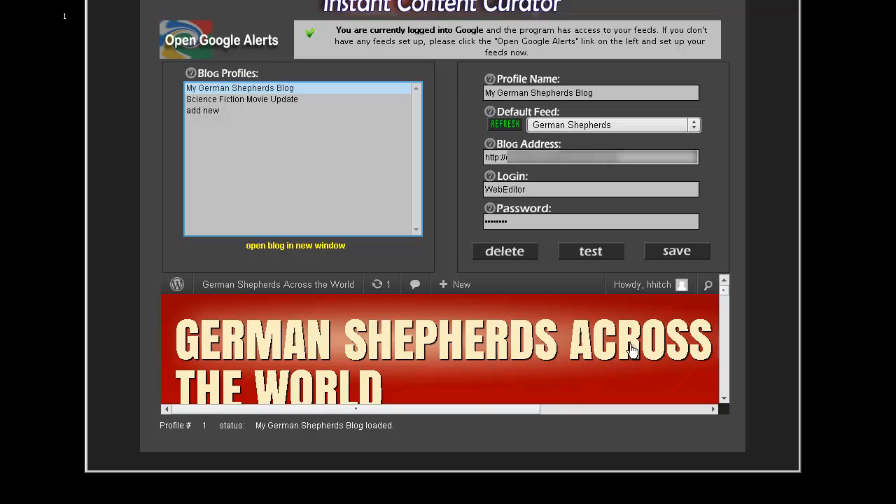
mouse_move(489, 292)
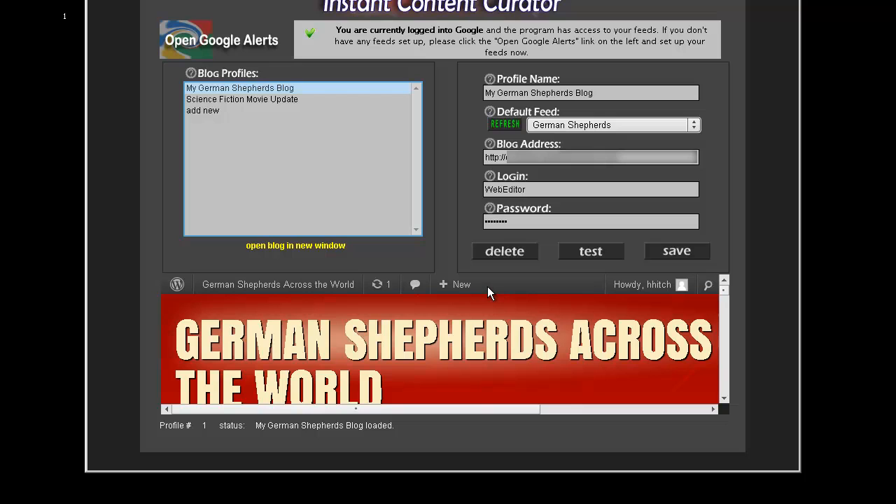
mouse_move(462, 285)
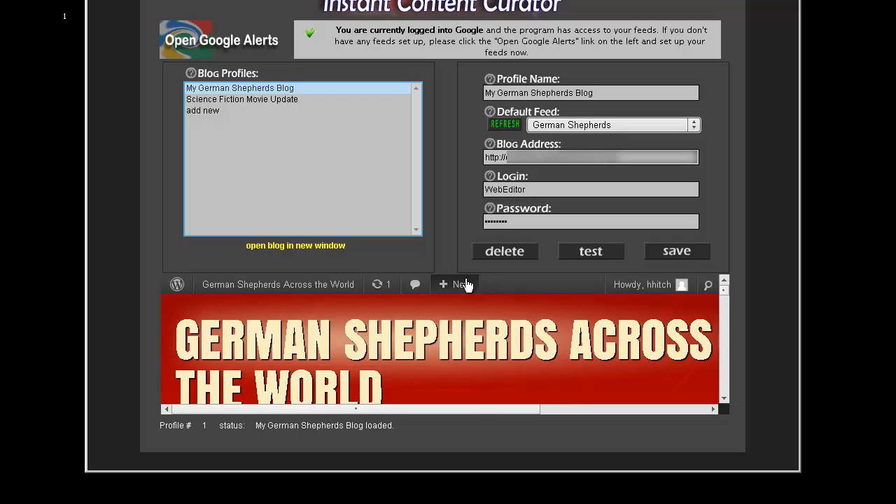
mouse_move(455, 224)
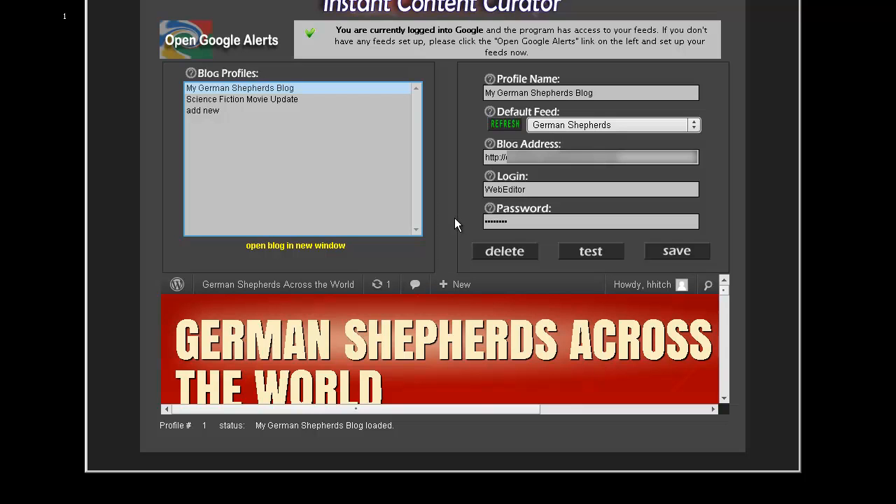
mouse_move(453, 223)
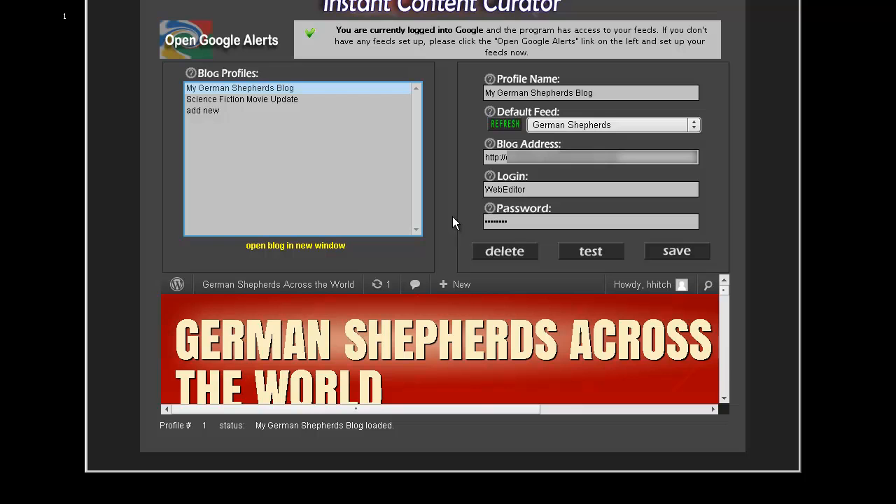
mouse_move(456, 172)
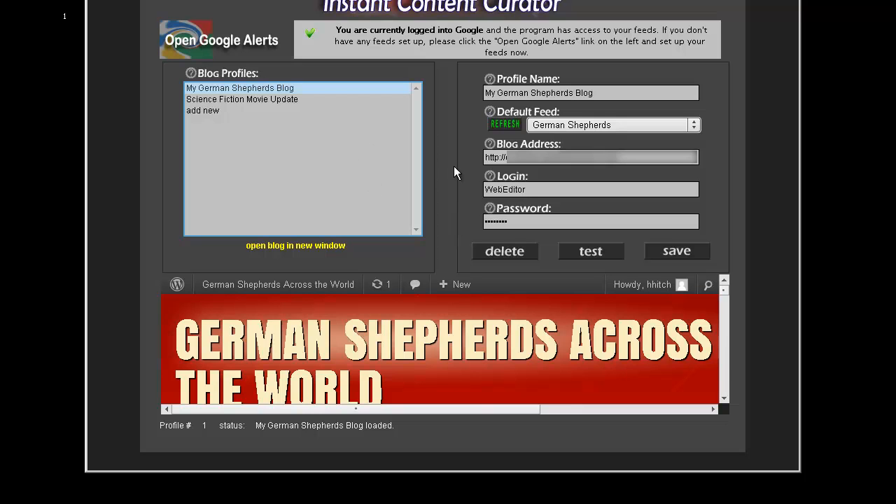
mouse_move(249, 109)
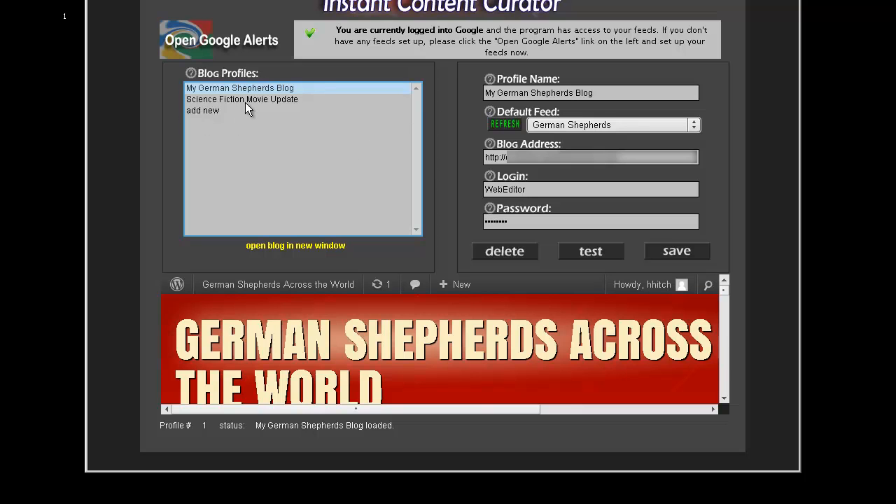
Step: Delete the Science Fiction Movie Update profile with confirmation, then reselect My German Shepherds Blog
click(240, 98)
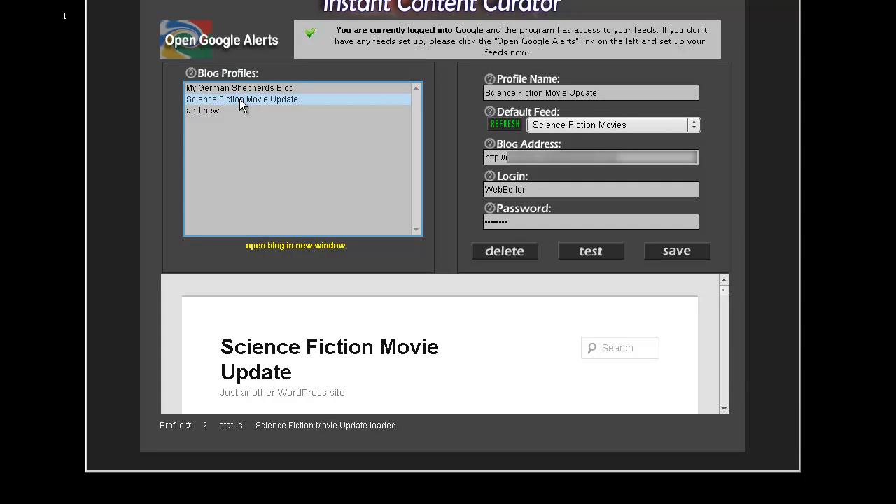
mouse_move(350, 169)
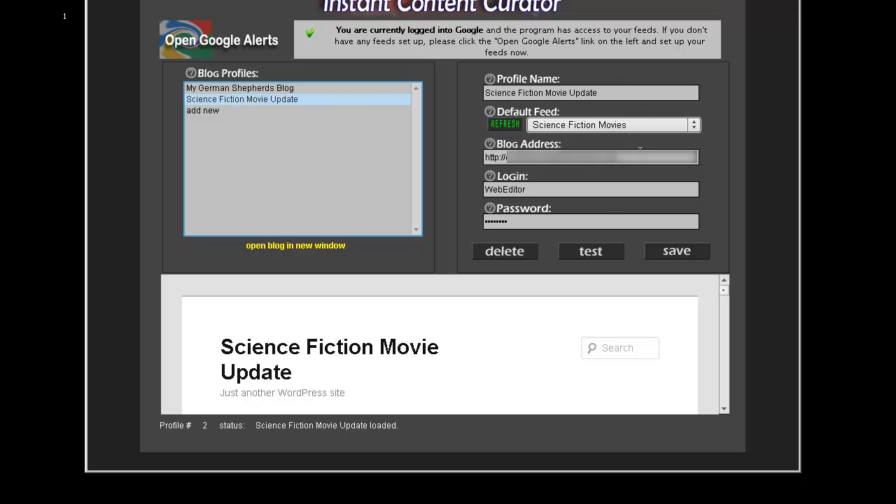
mouse_move(473, 244)
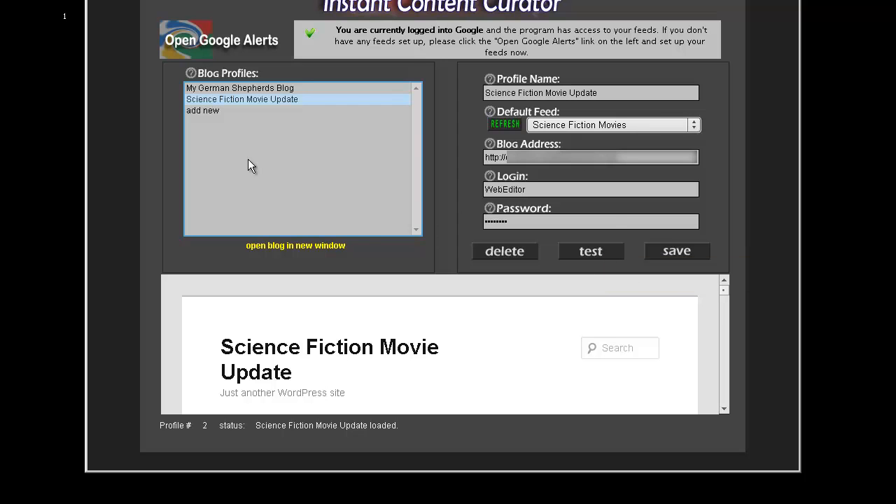
click(503, 251)
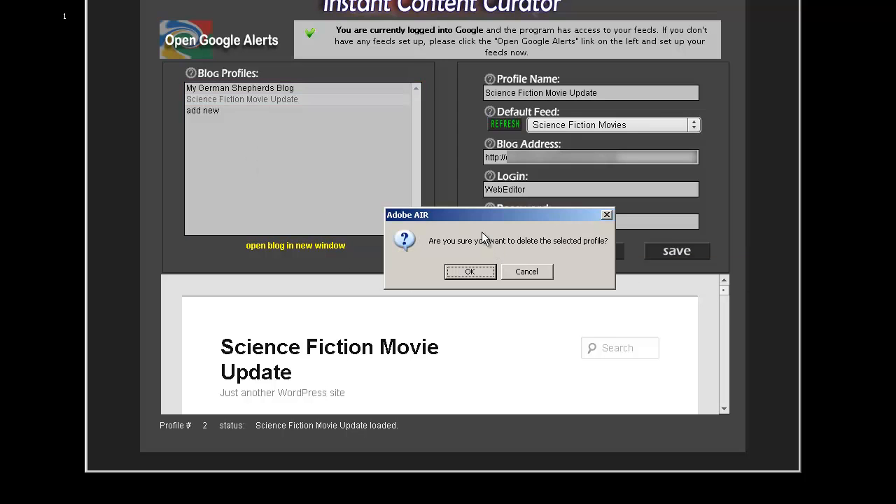
click(470, 272)
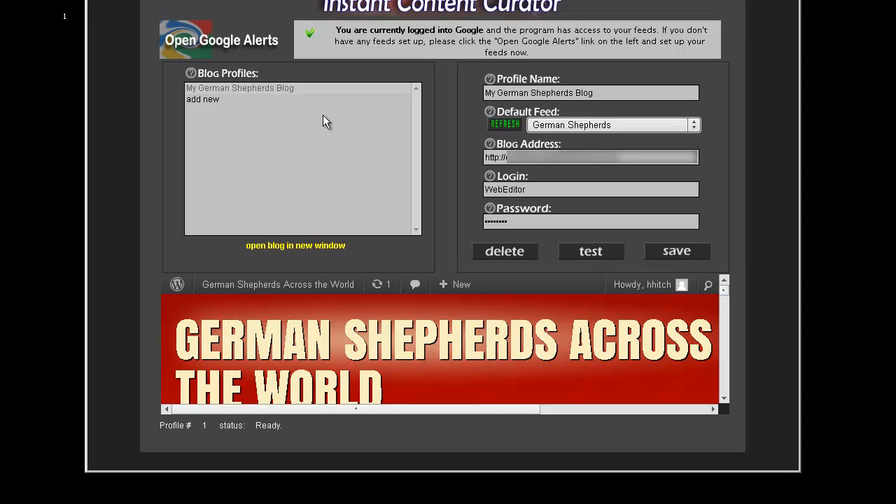
click(239, 87)
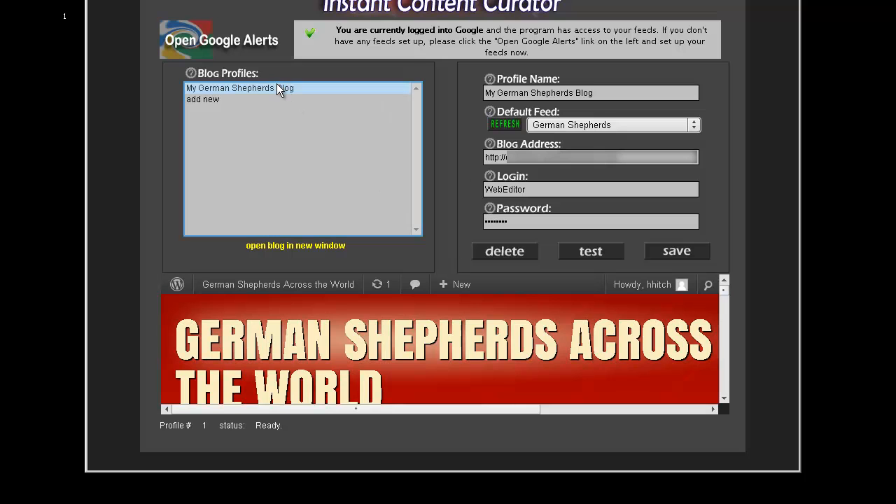